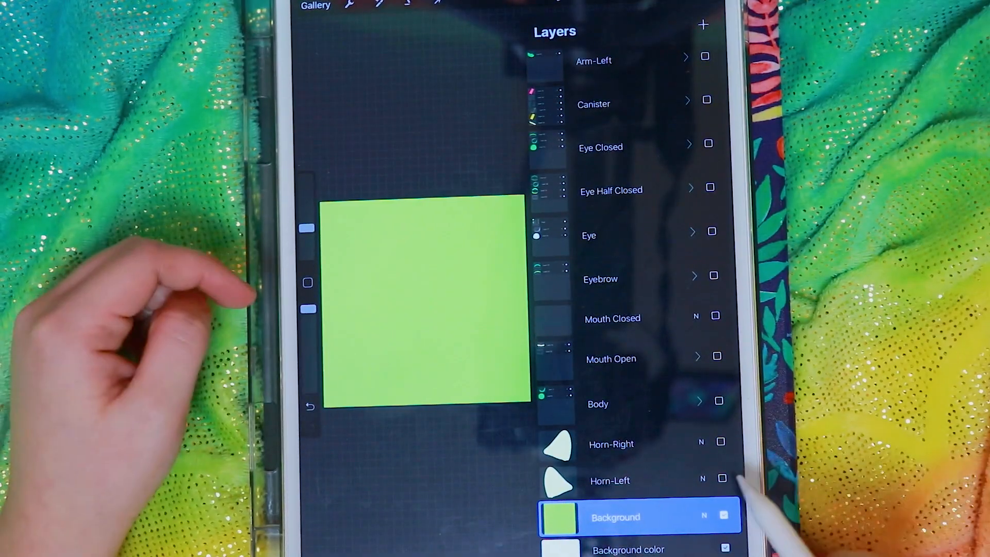
# - Show both horns and the Body group's base green circle
pyautogui.click(722, 478)
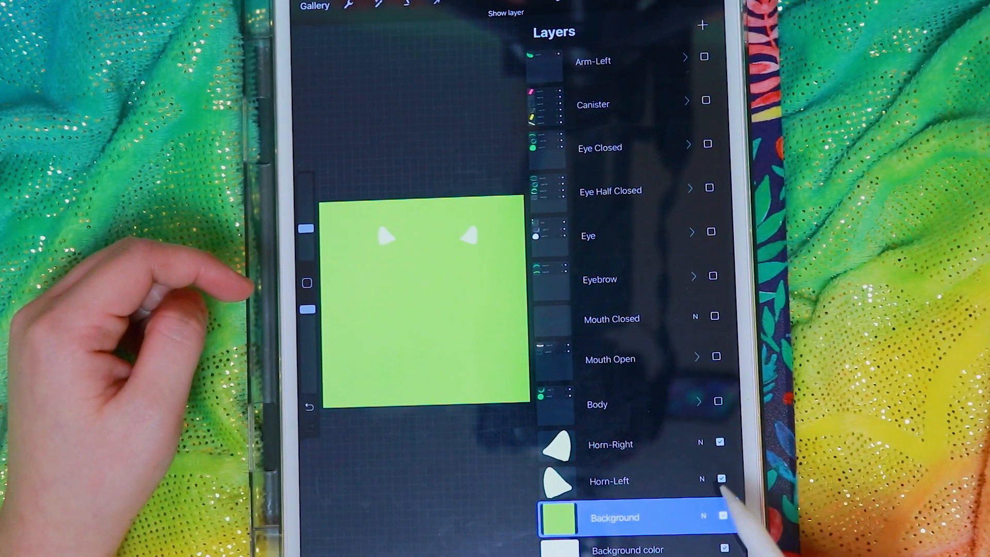
pyautogui.click(610, 404)
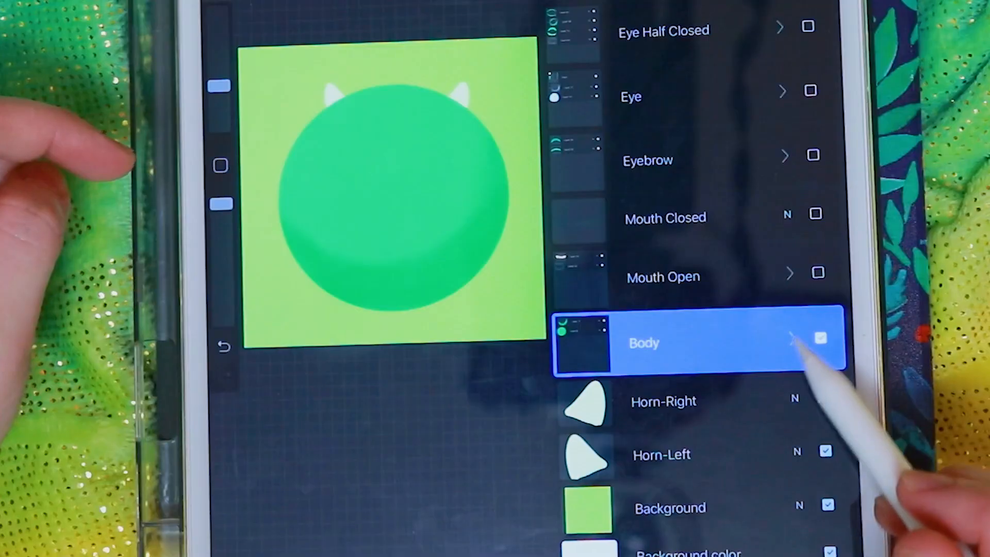
pyautogui.click(792, 324)
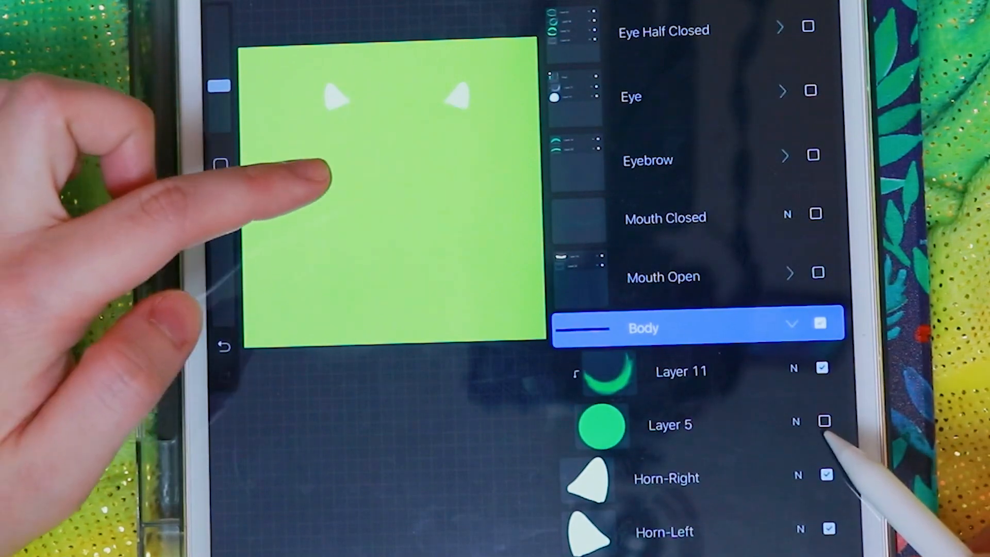
pyautogui.click(823, 421)
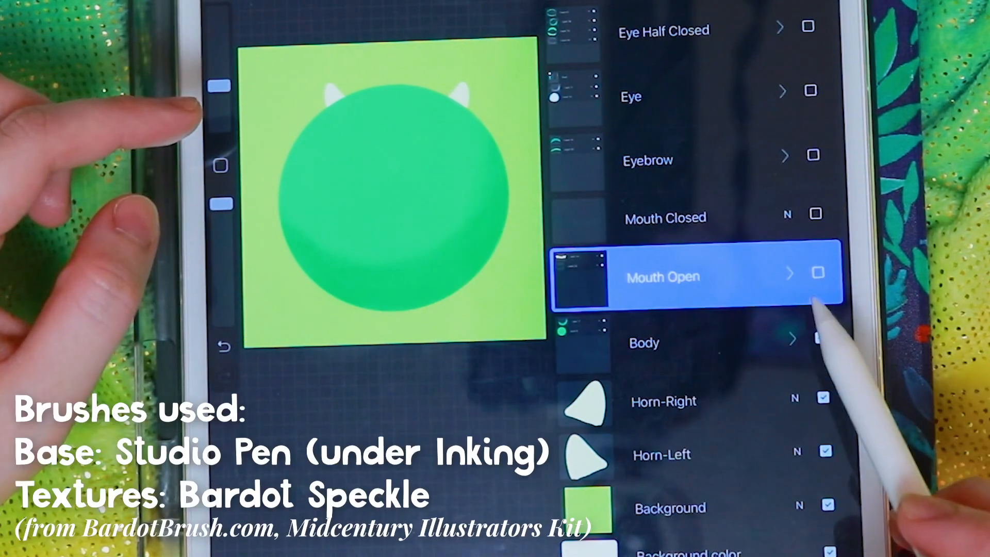
# - Show the Mouth Open group with its base layer turned on
pyautogui.click(817, 272)
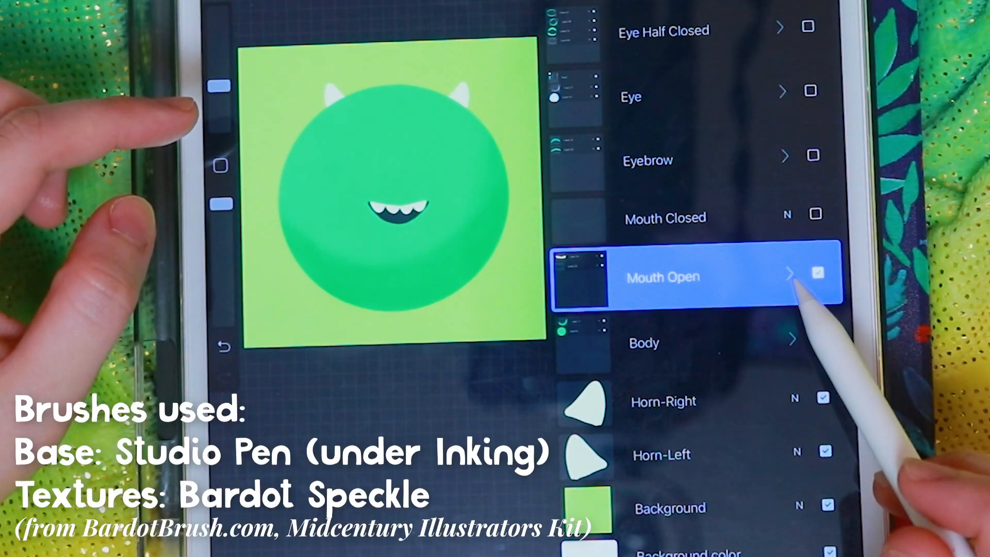
pyautogui.click(786, 274)
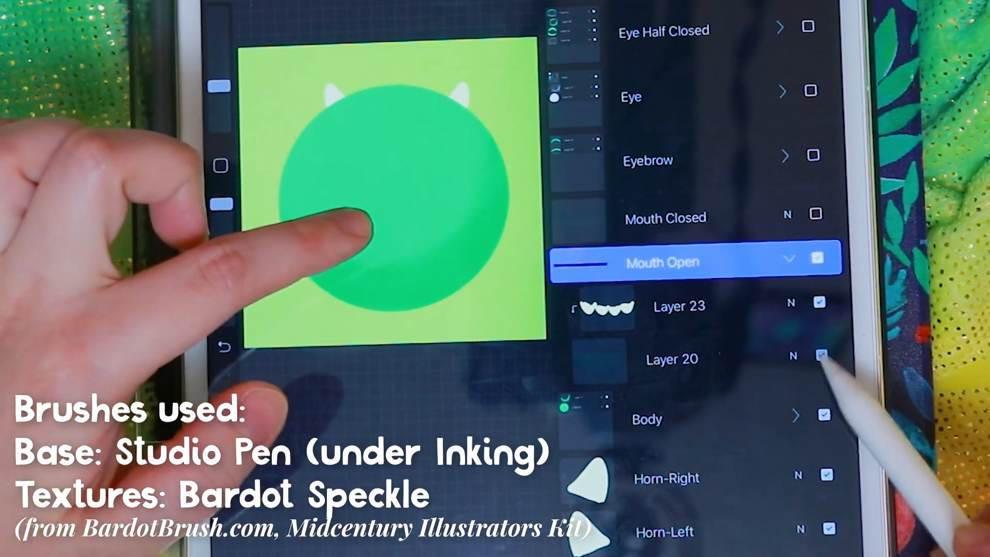
pyautogui.click(822, 302)
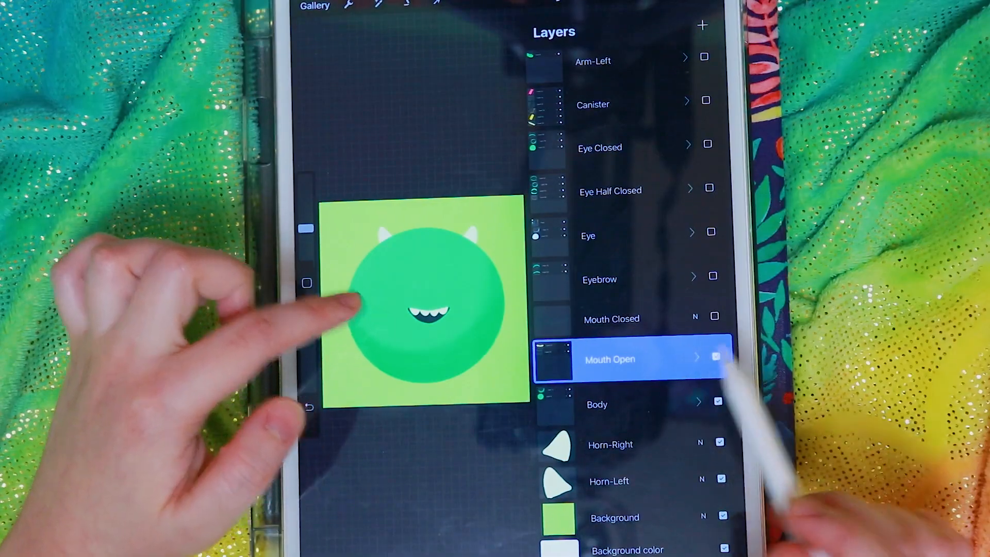
# - Show the Eyebrow group, isolating it from the body and toggling its highlight stroke
pyautogui.click(716, 315)
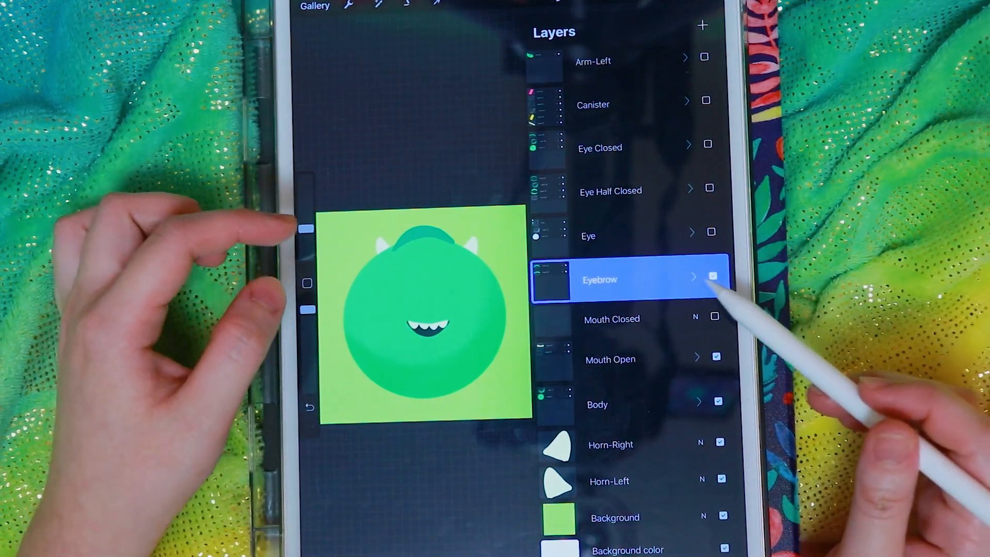
pyautogui.click(692, 278)
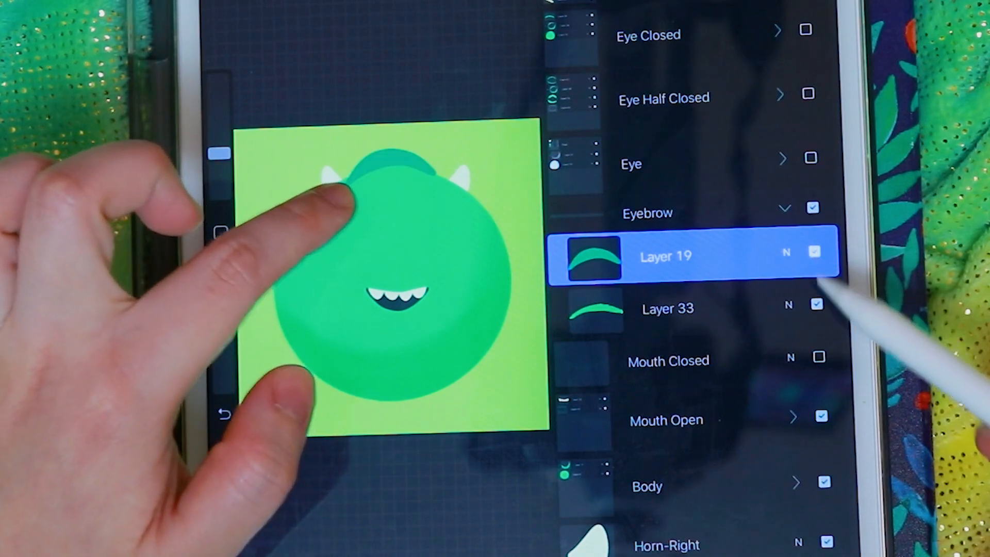
pyautogui.click(667, 308)
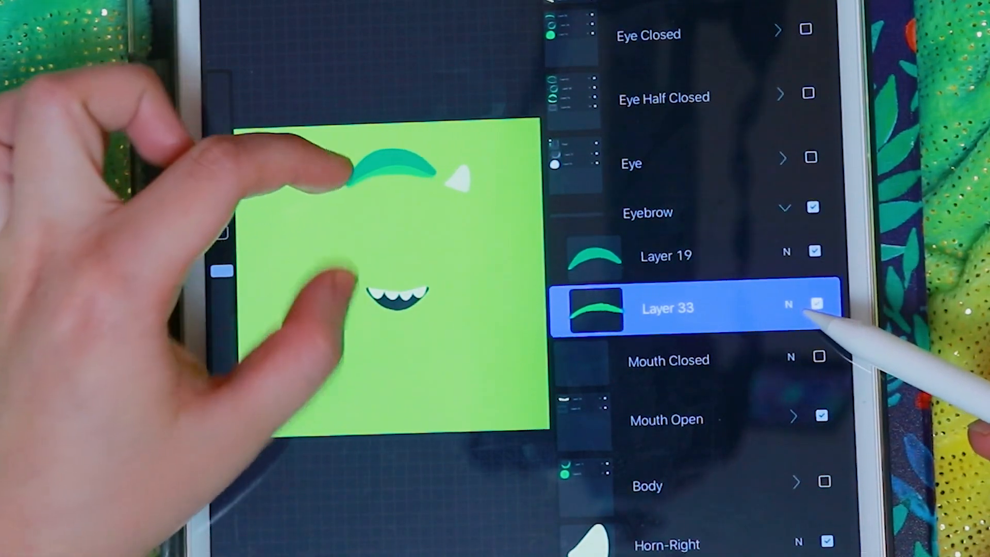
pyautogui.click(818, 305)
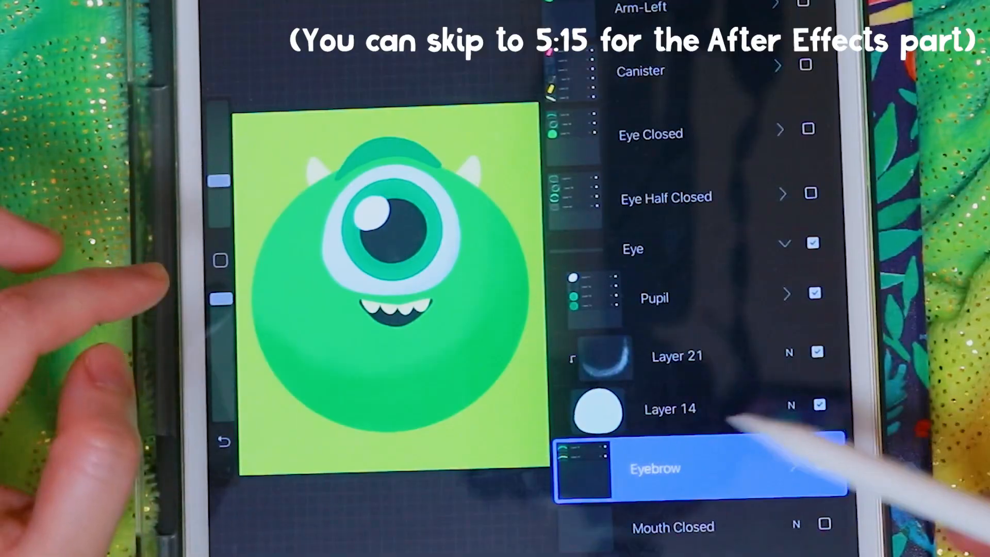
# - Turn on the eye's shading, both iris layers, dark pupil and highlight in the Eye and Pupil groups
pyautogui.click(670, 408)
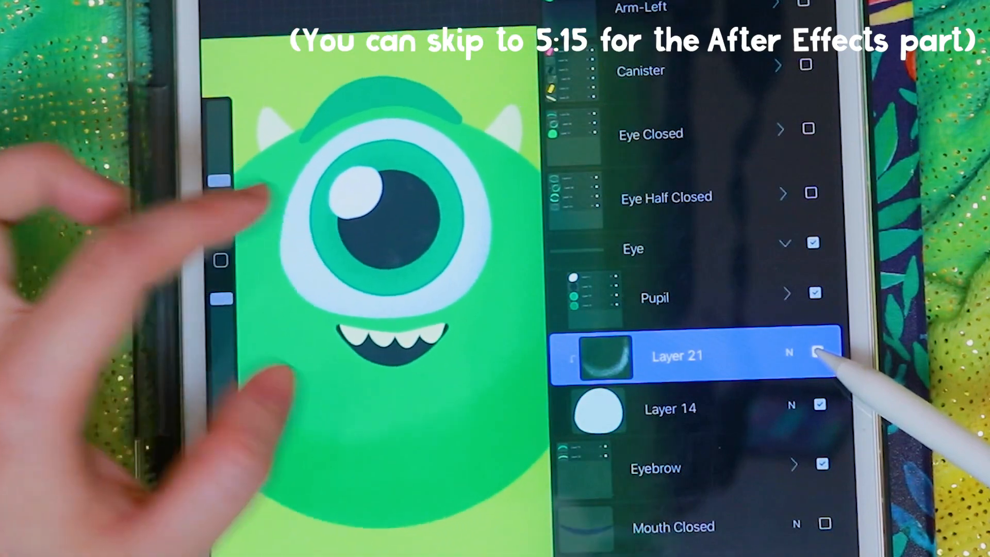
pyautogui.click(817, 353)
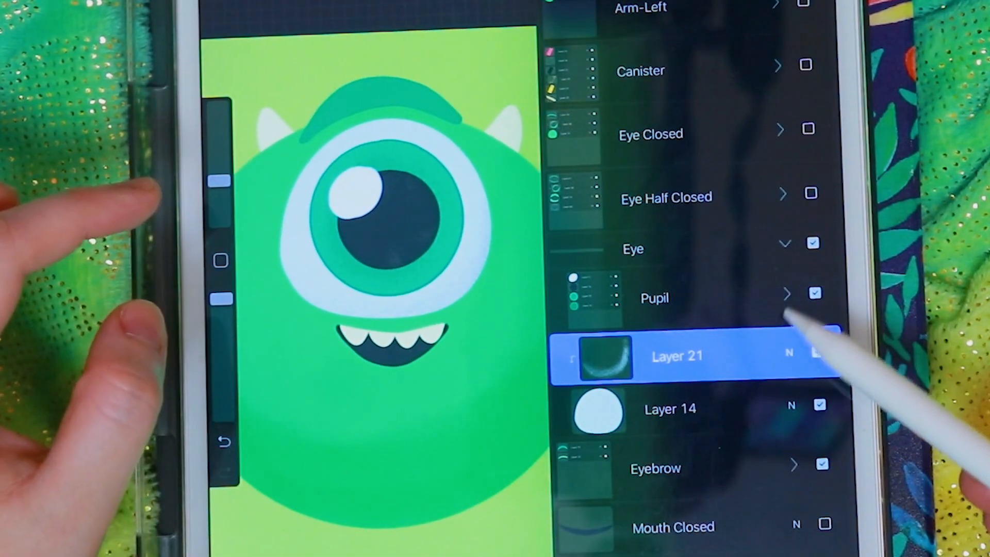
pyautogui.click(786, 297)
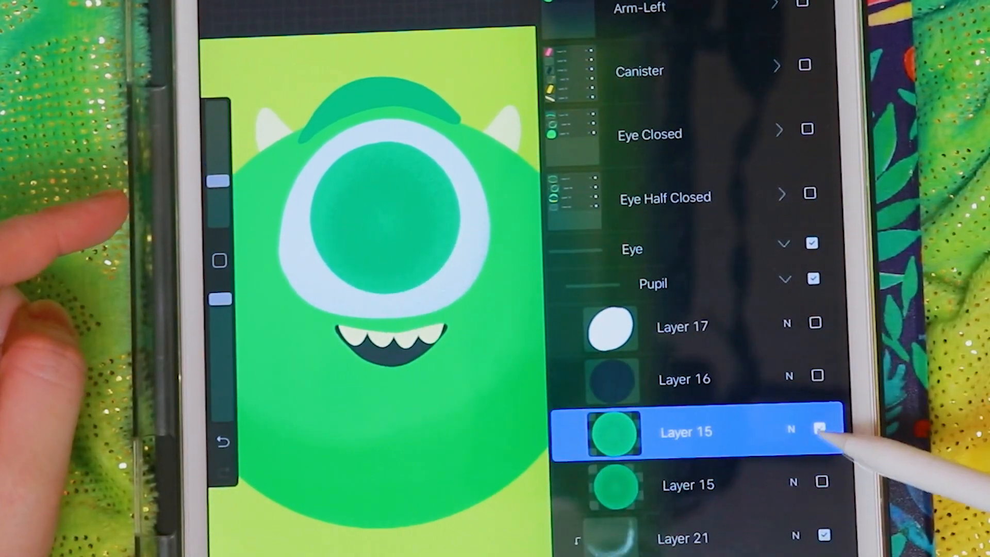
pyautogui.click(820, 429)
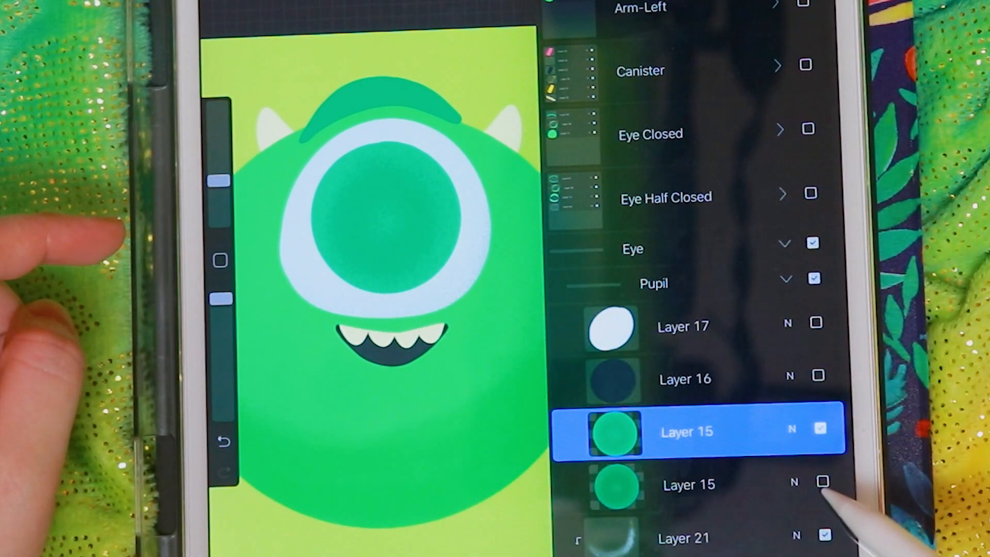
pyautogui.click(822, 482)
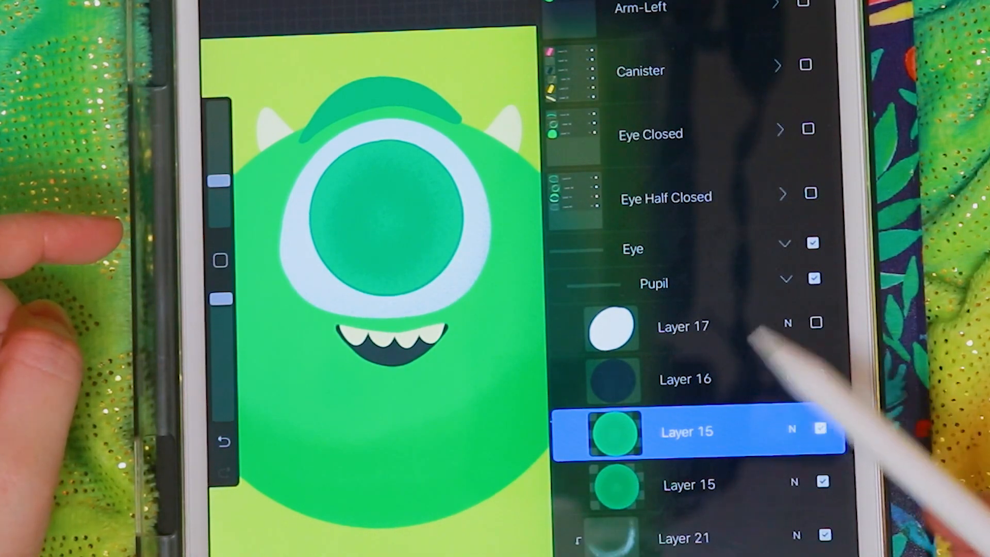
pyautogui.click(685, 379)
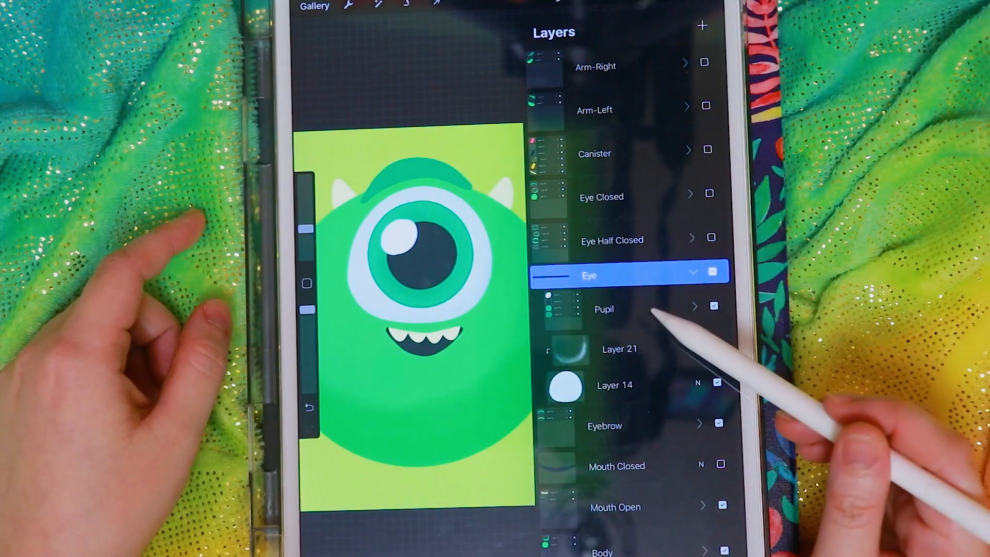
# - Collapse the Eye group and show the expanded Eye Half Closed group
pyautogui.click(613, 385)
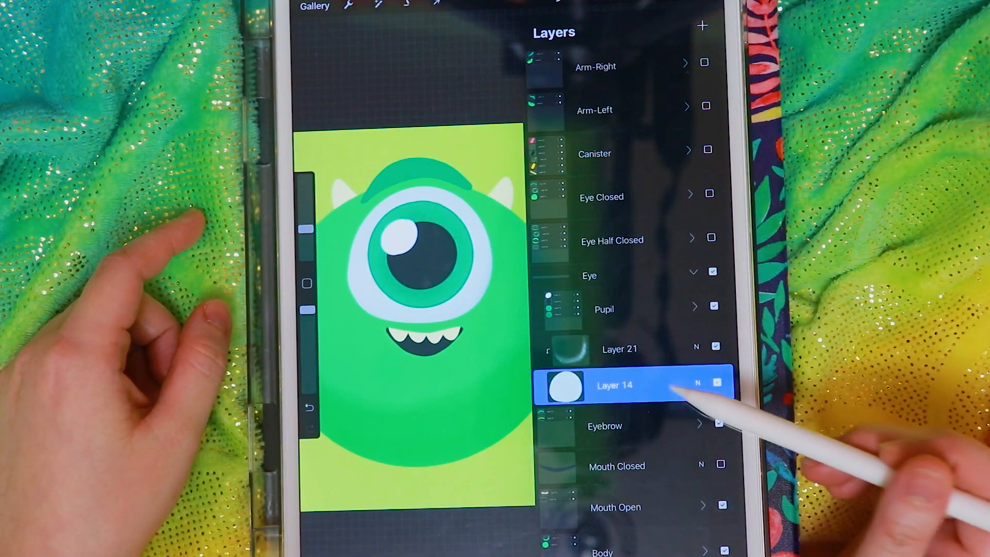
pyautogui.click(619, 348)
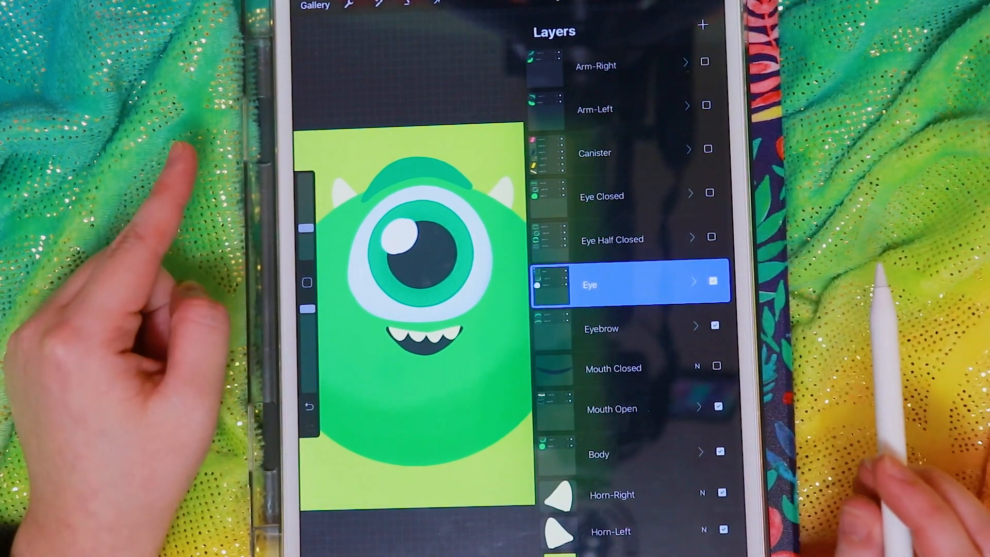
pyautogui.click(713, 281)
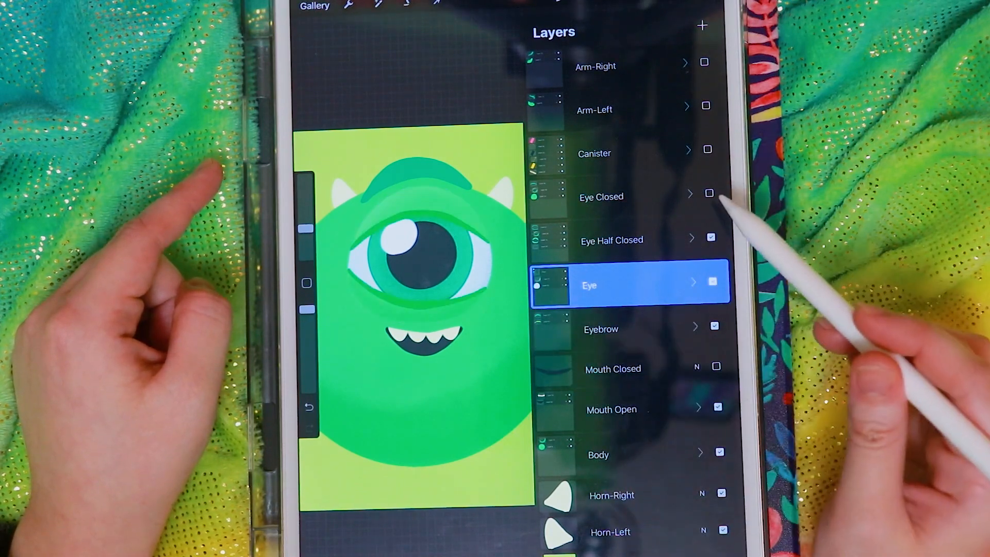
pyautogui.click(709, 196)
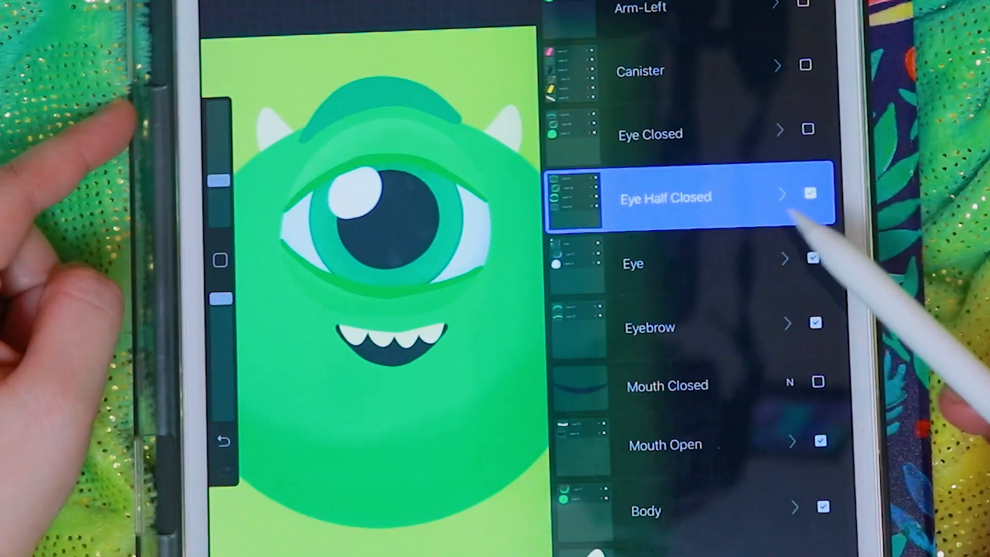
pyautogui.click(810, 193)
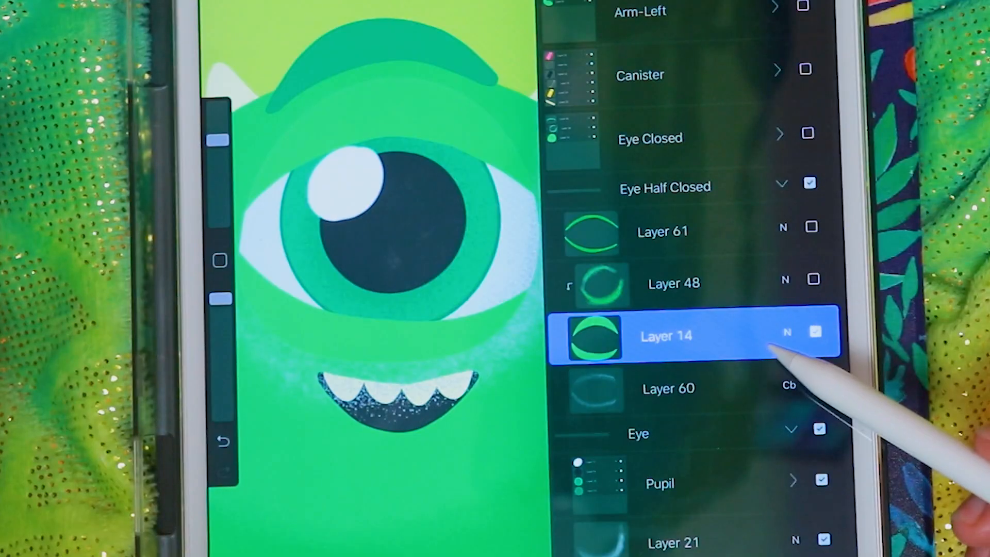
# - Turn on the eyelid's shadow, outline strokes and check the blended shading layer
pyautogui.click(673, 282)
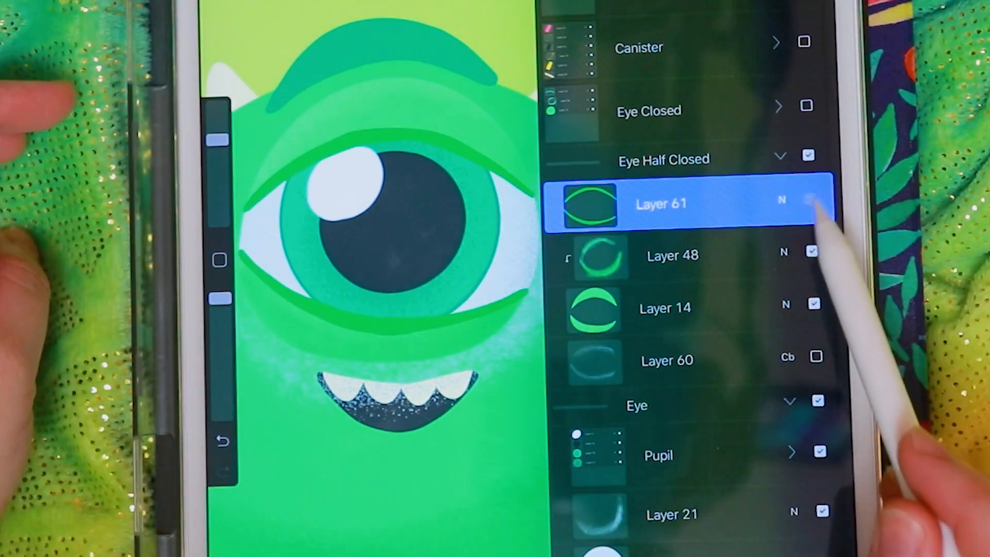
pyautogui.click(811, 199)
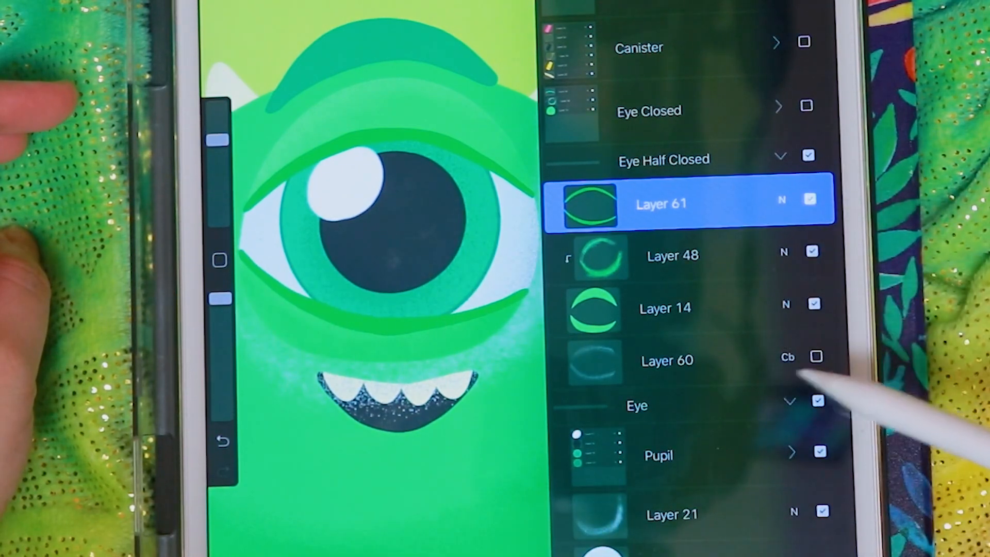
pyautogui.click(816, 357)
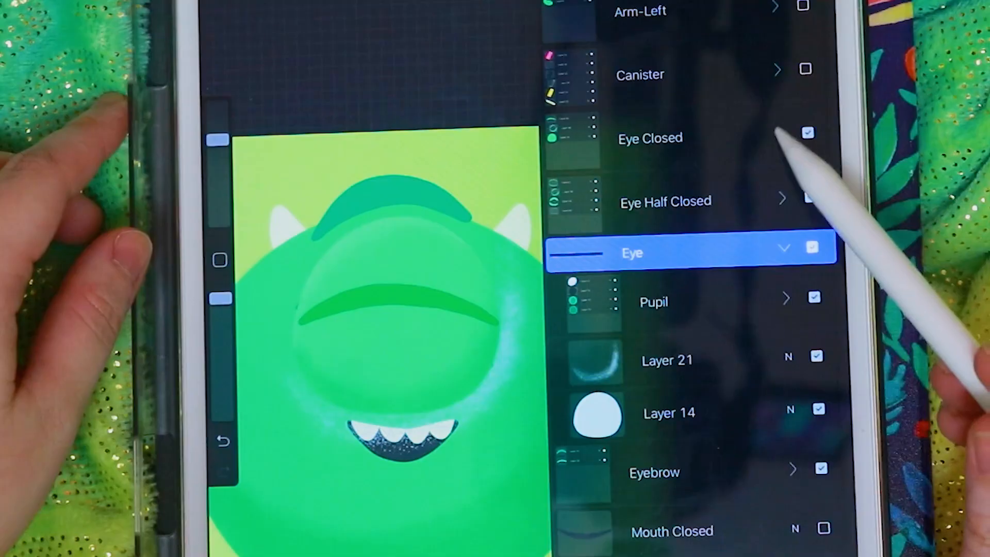
# - Show the Eye Closed group and toggle the closed eyelid's crease line
pyautogui.click(779, 133)
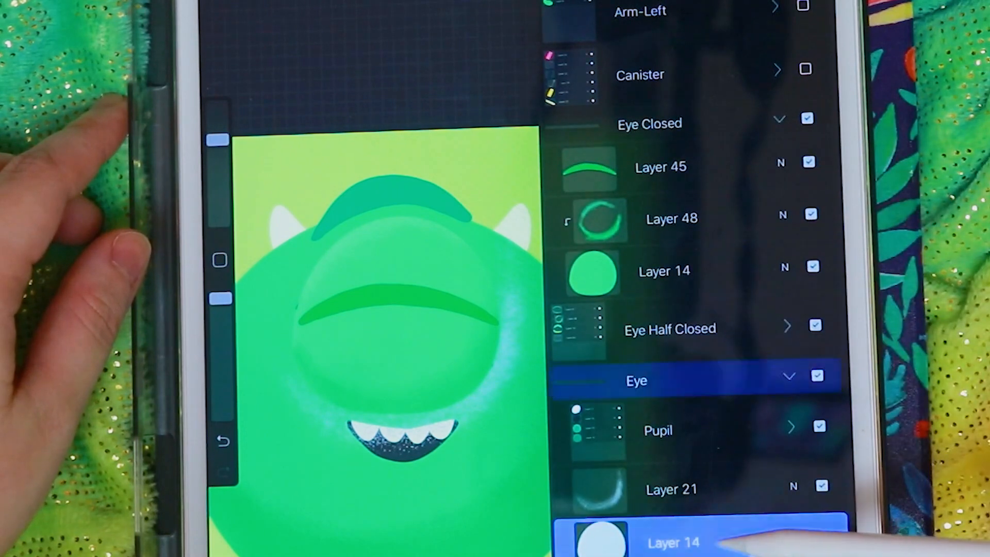
pyautogui.click(663, 270)
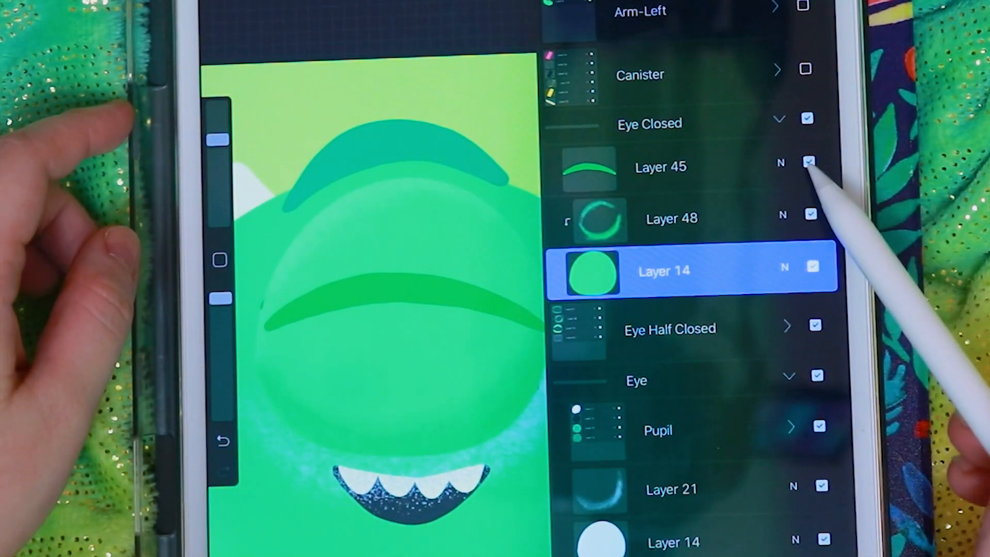
pyautogui.click(811, 161)
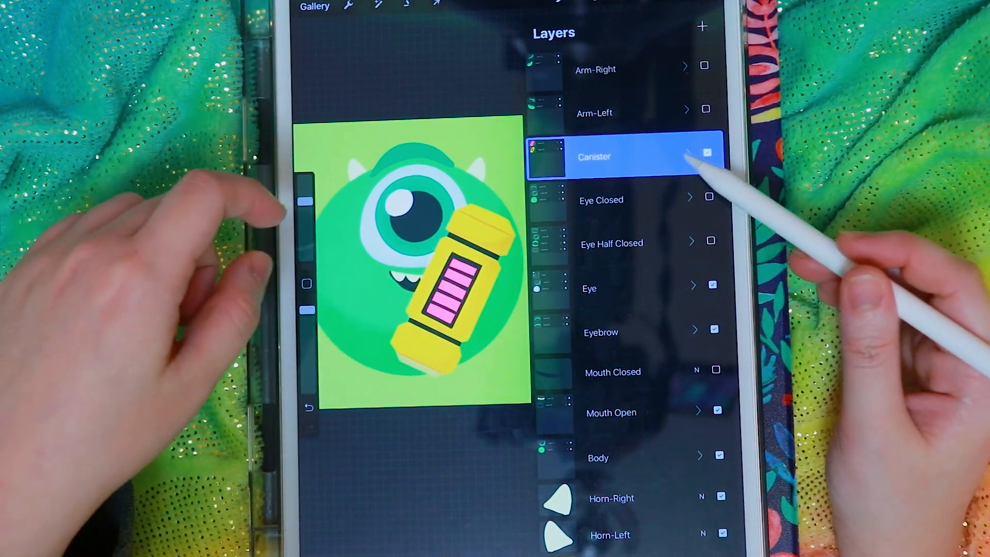
# - Show the scream canister, left arm and right arm's base shape over the body
pyautogui.click(687, 144)
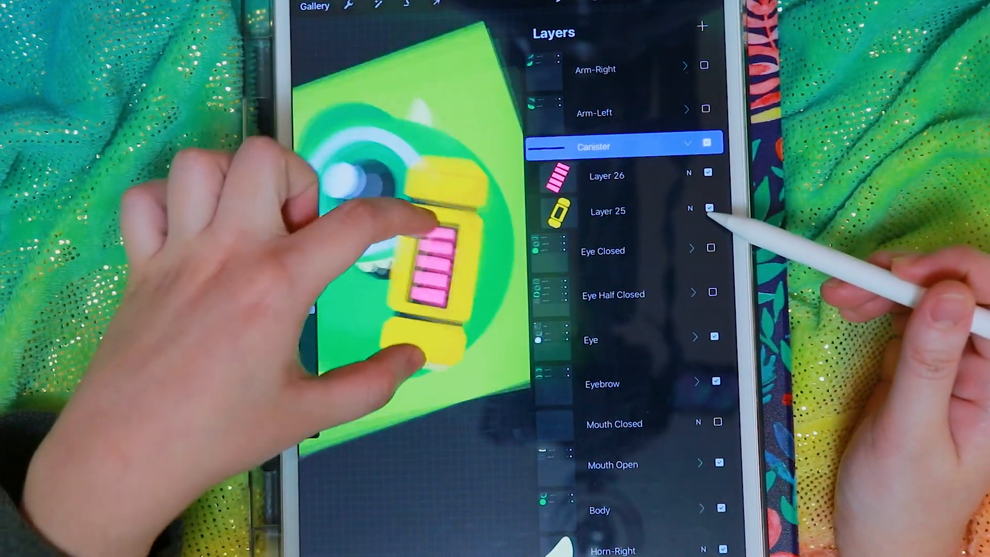
pyautogui.click(708, 209)
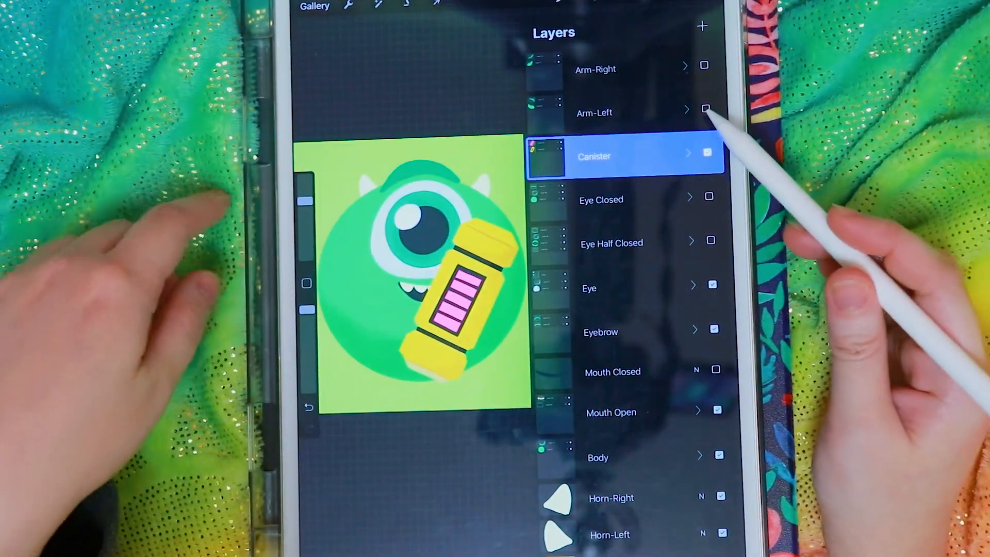
pyautogui.click(706, 109)
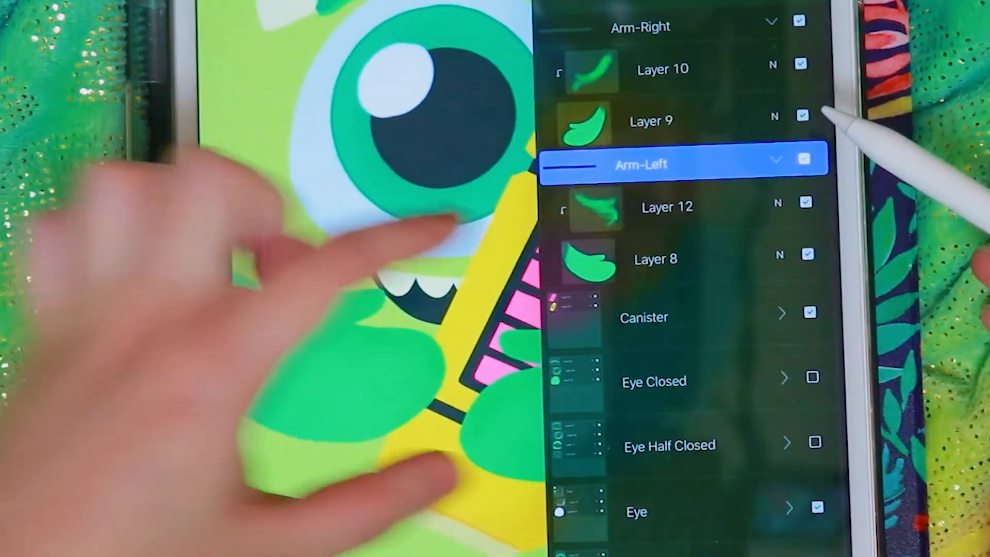
pyautogui.click(807, 203)
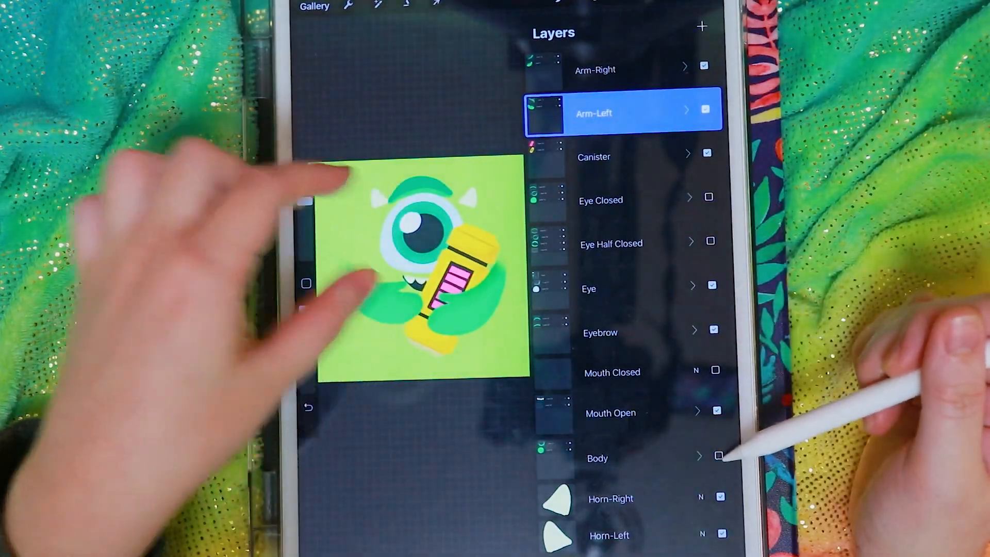
pyautogui.click(718, 455)
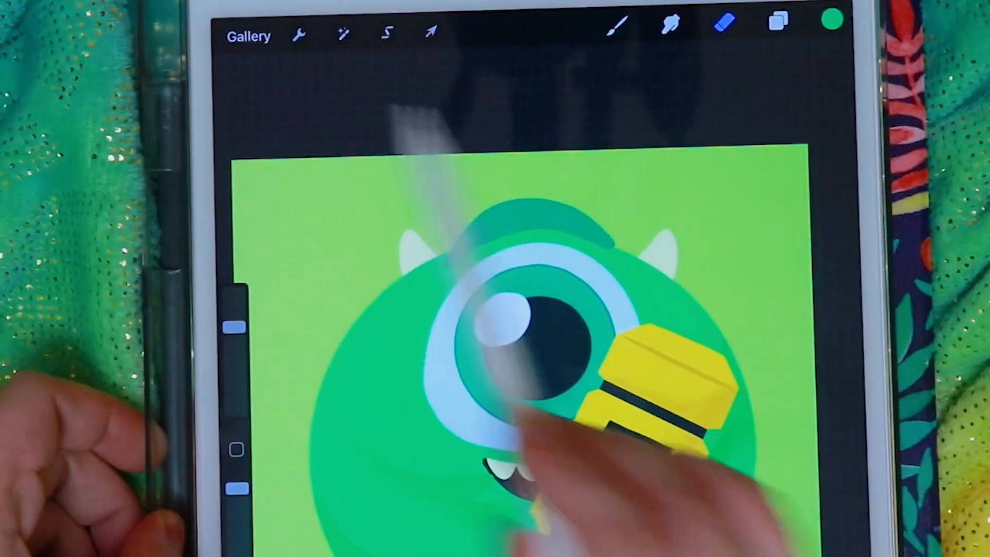
# - Close the Layers panel to view the finished Mike drawing on the canvas
pyautogui.click(299, 33)
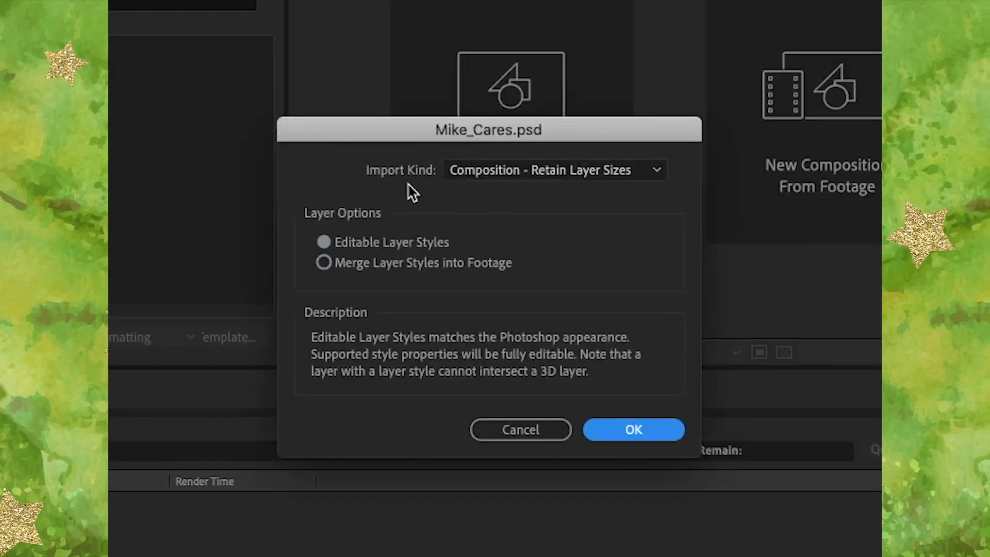
# - Import Mike_Cares.psd as Composition - Retain Layer Sizes
pyautogui.click(553, 169)
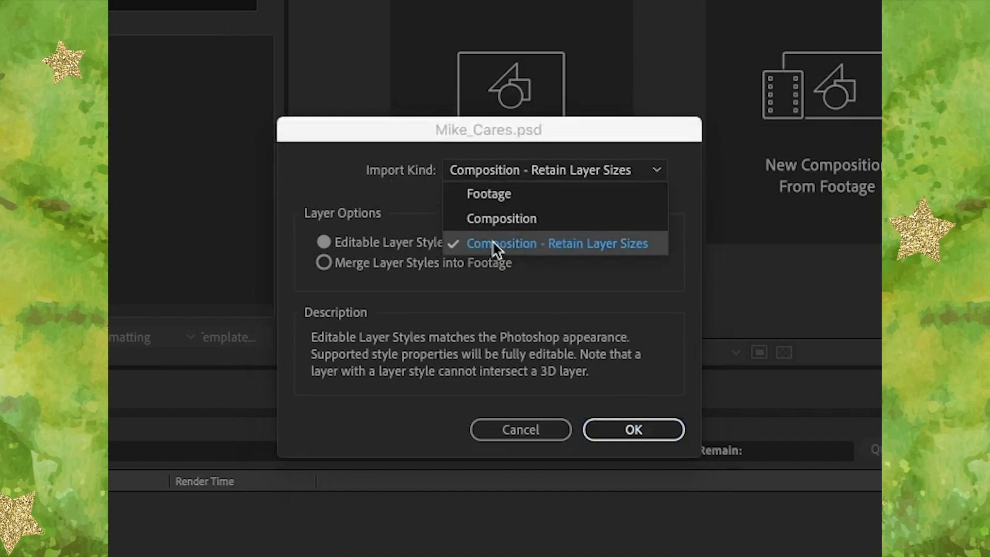
pyautogui.click(556, 243)
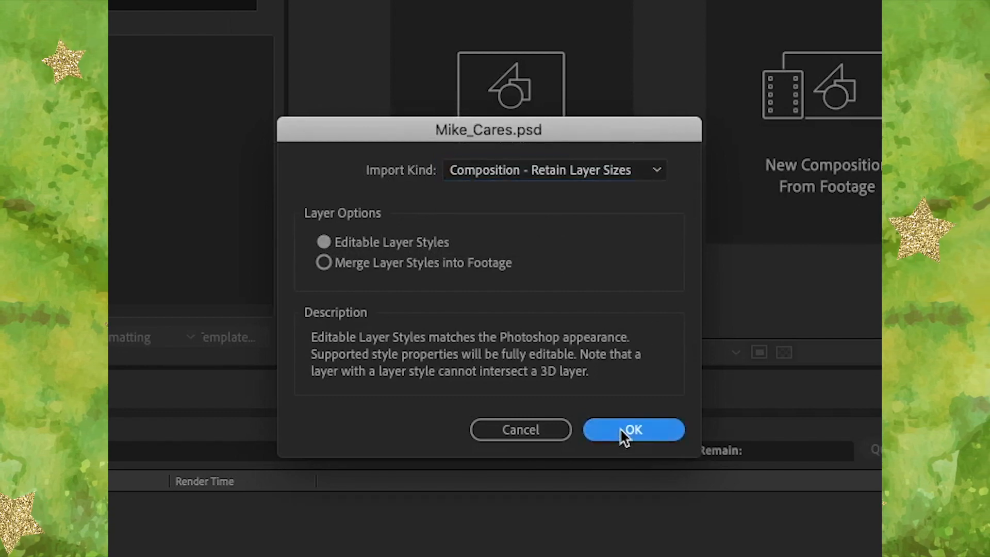
pyautogui.click(632, 429)
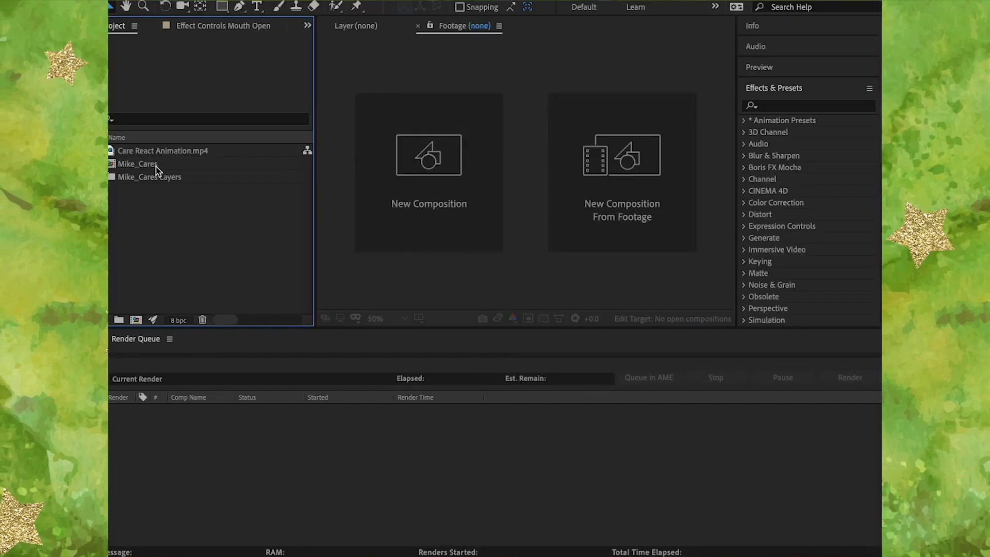
# - Open the Mike_Cares composition and select its Background layer
pyautogui.doubleClick(138, 164)
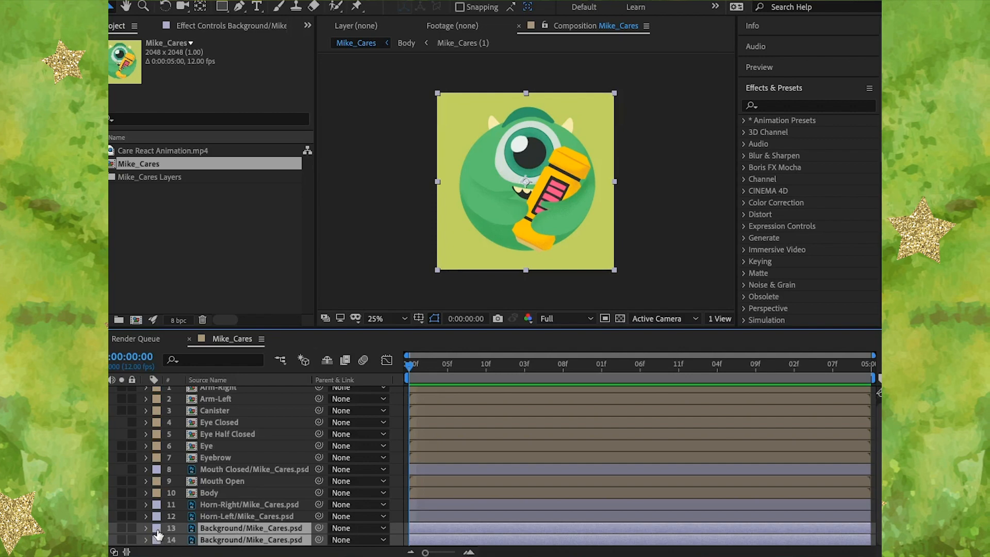
pyautogui.click(157, 527)
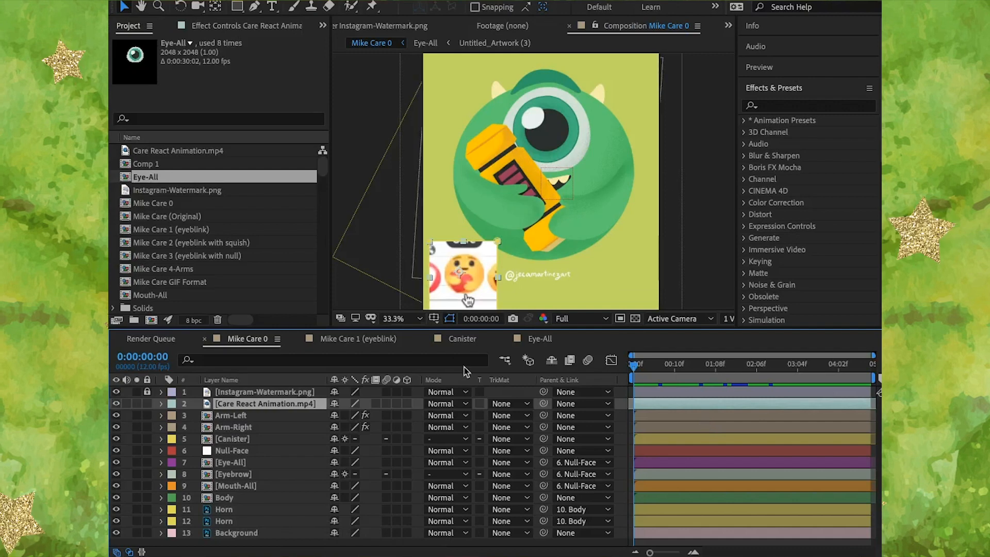
pyautogui.moveTo(673, 411)
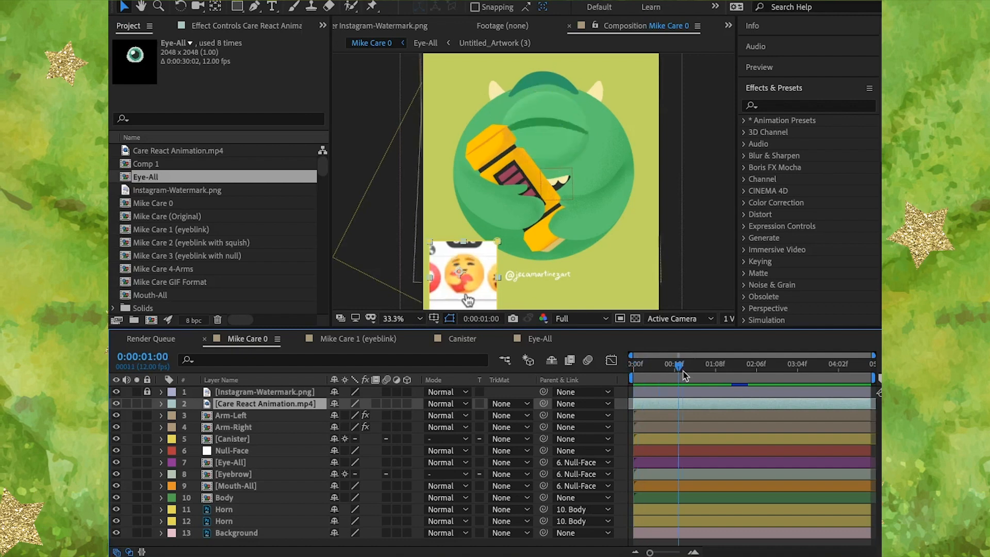
# - Scrub the time indicator through the hug animation, settling around three seconds
pyautogui.moveTo(678, 377); pyautogui.dragTo(744, 377)
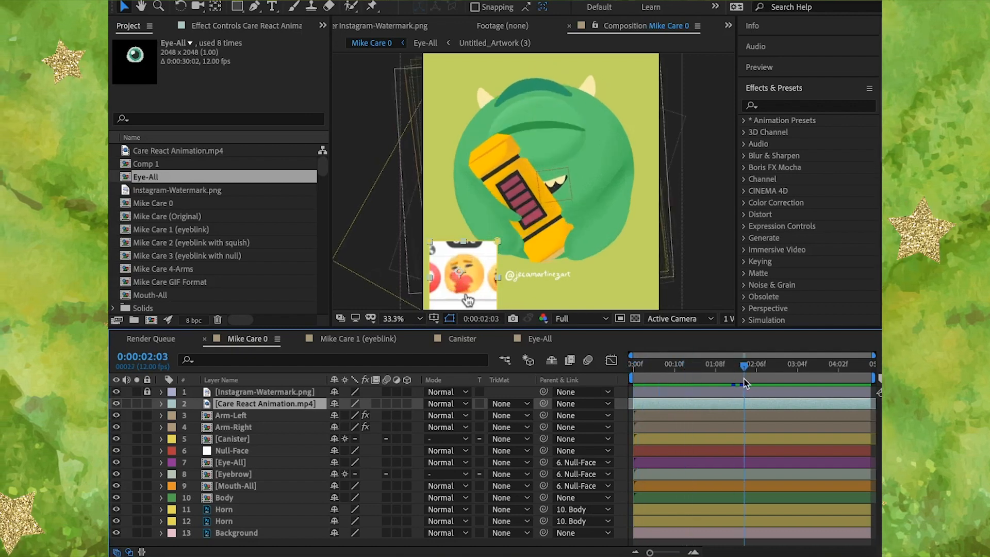
pyautogui.moveTo(745, 371)
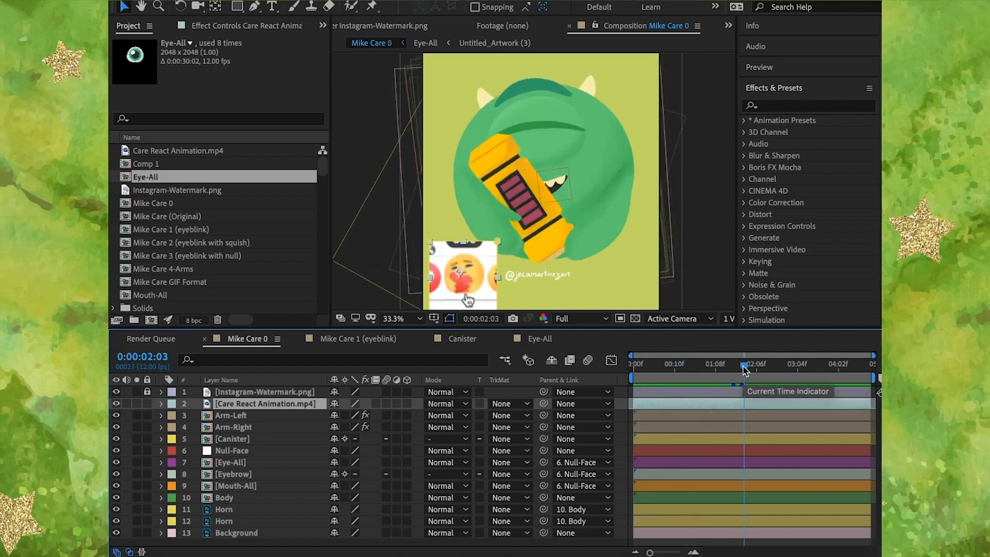
pyautogui.moveTo(744, 365); pyautogui.dragTo(784, 365)
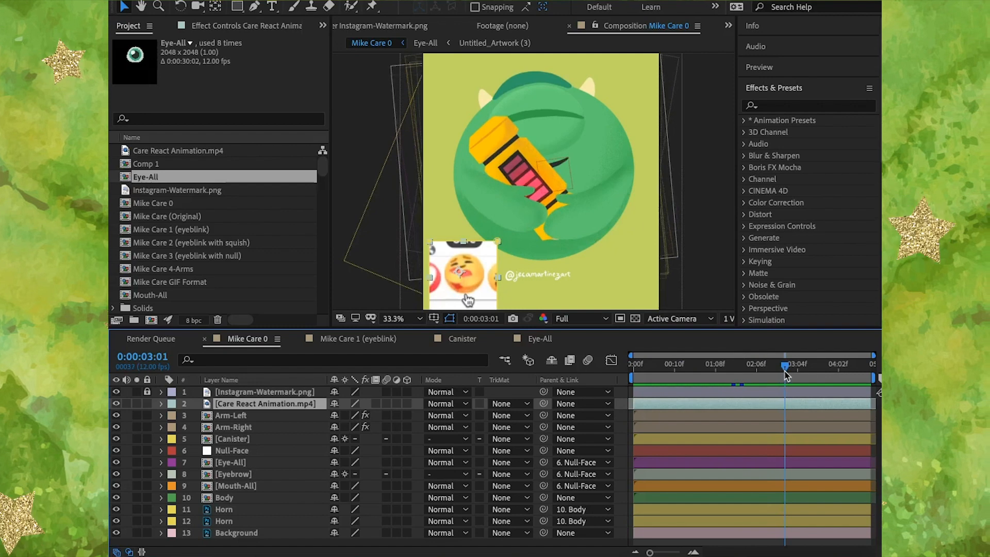
pyautogui.click(830, 364)
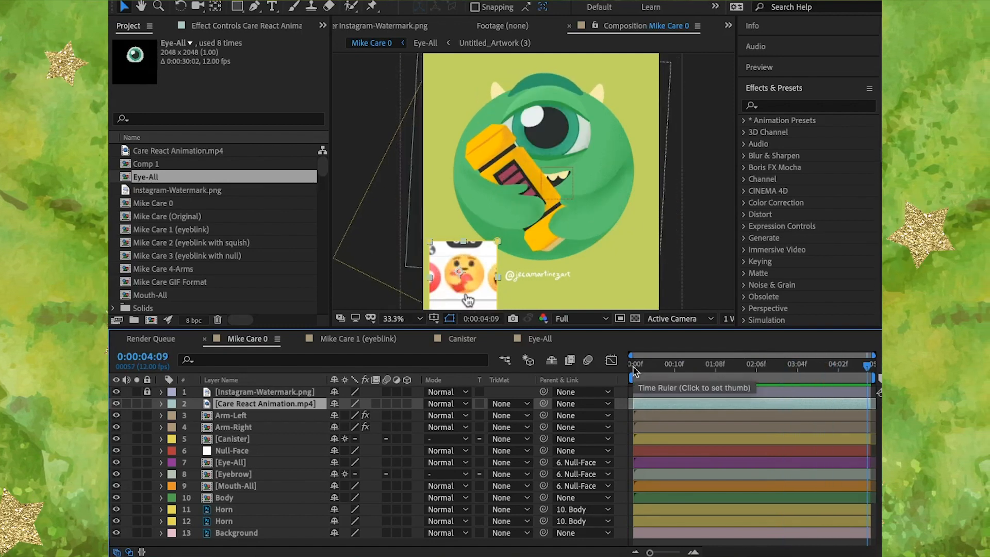
pyautogui.click(799, 364)
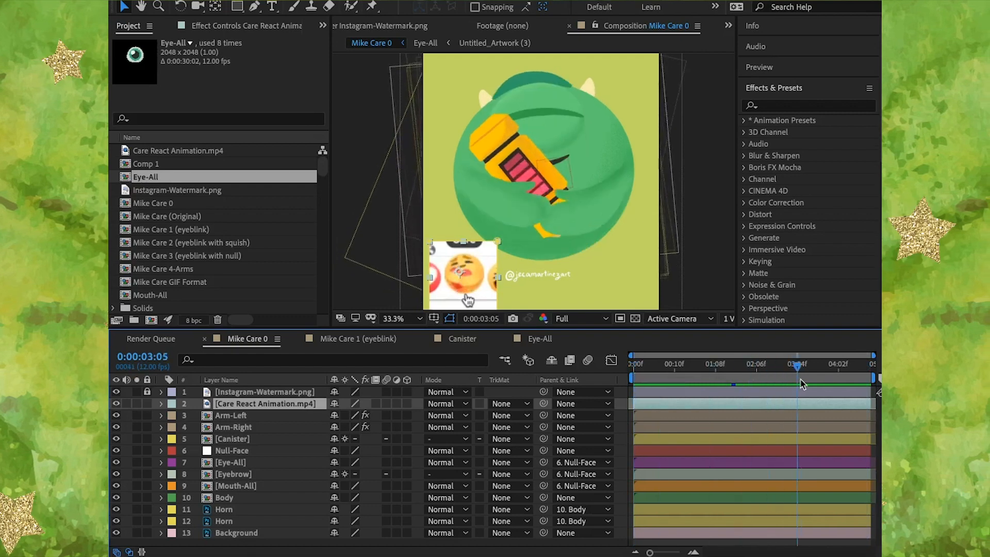
pyautogui.moveTo(798, 364); pyautogui.dragTo(780, 364)
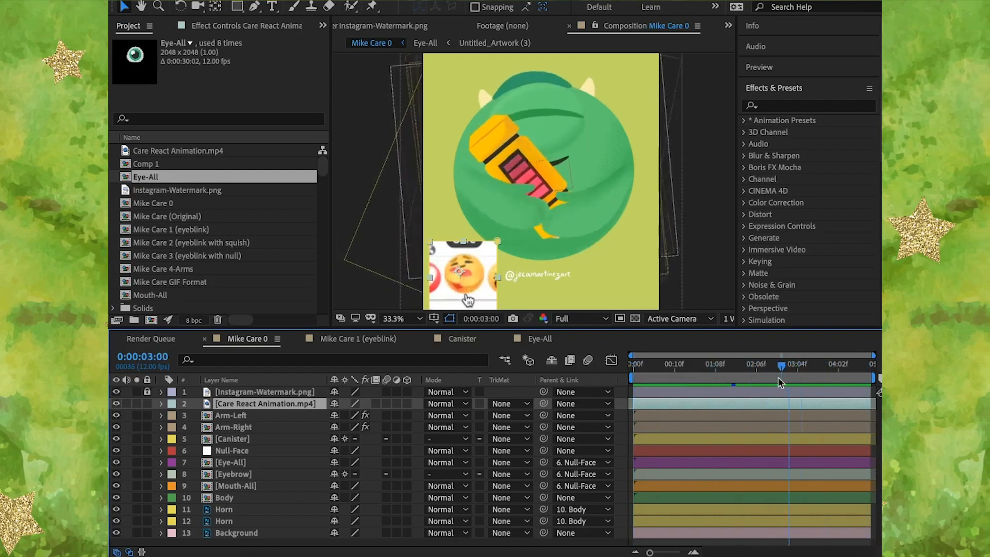
pyautogui.moveTo(781, 364); pyautogui.dragTo(817, 364)
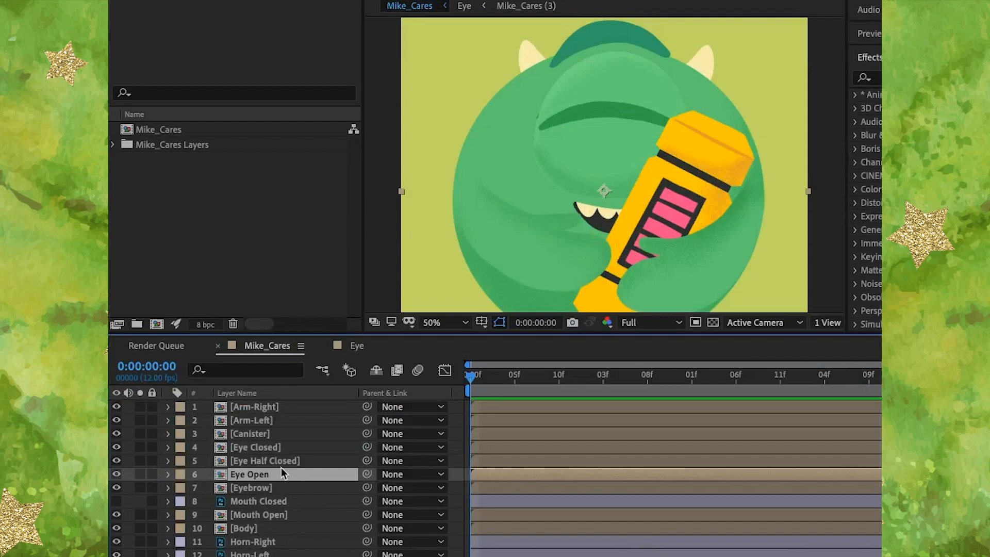
# - Pre-compose the Eye Closed, Eye Half Closed and Eye Open layers into a composition named Eye-All
pyautogui.click(254, 447)
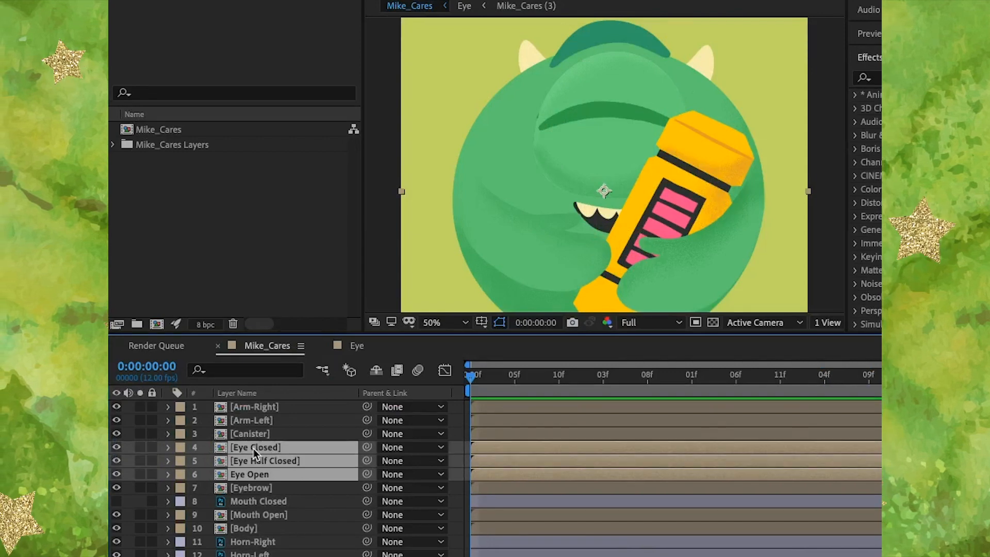
pyautogui.rightClick(255, 446)
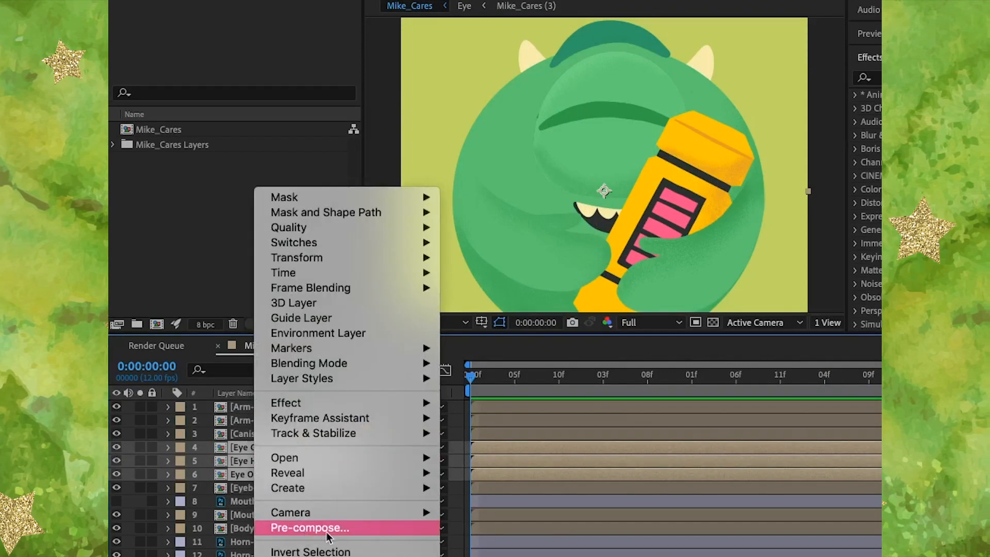
pyautogui.click(308, 527)
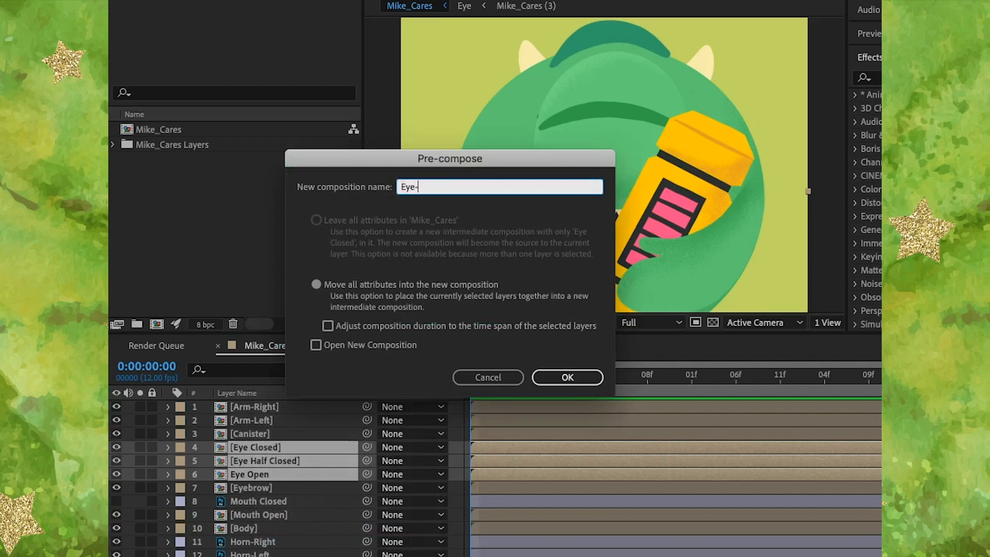
pyautogui.write('All')
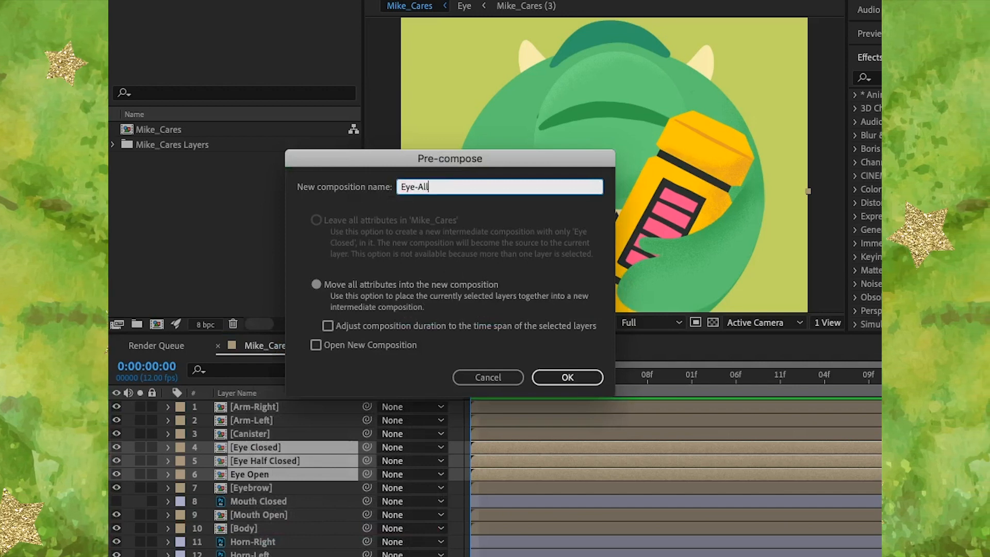
pyautogui.click(566, 378)
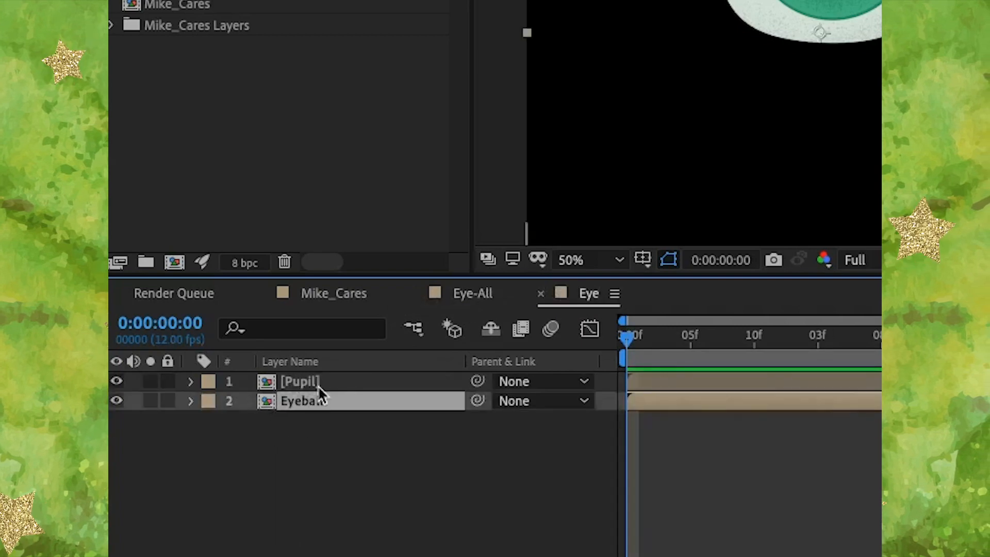
# - Bring the Pupil and Eyeball layers into Eye-All beneath the closed and half-closed eye layers
pyautogui.click(472, 293)
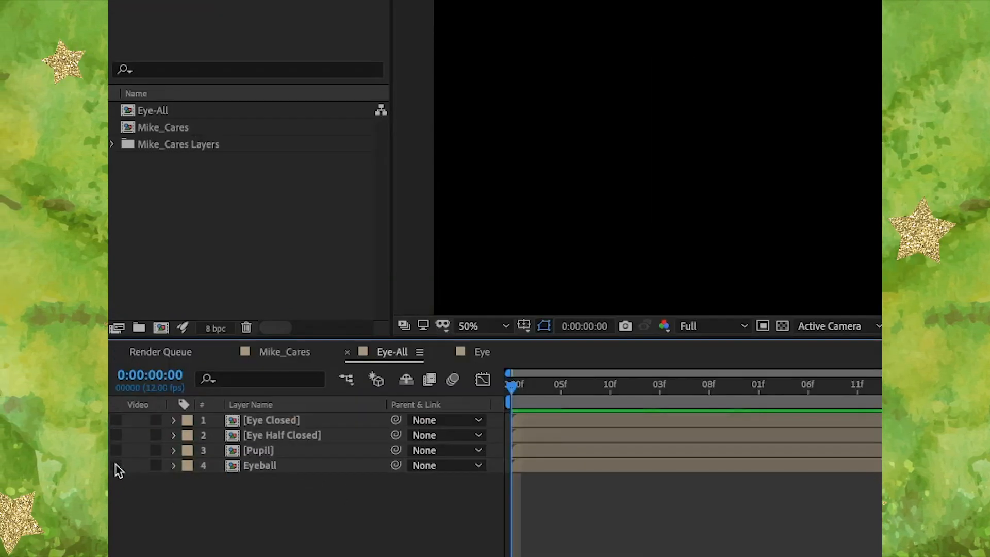
pyautogui.click(116, 451)
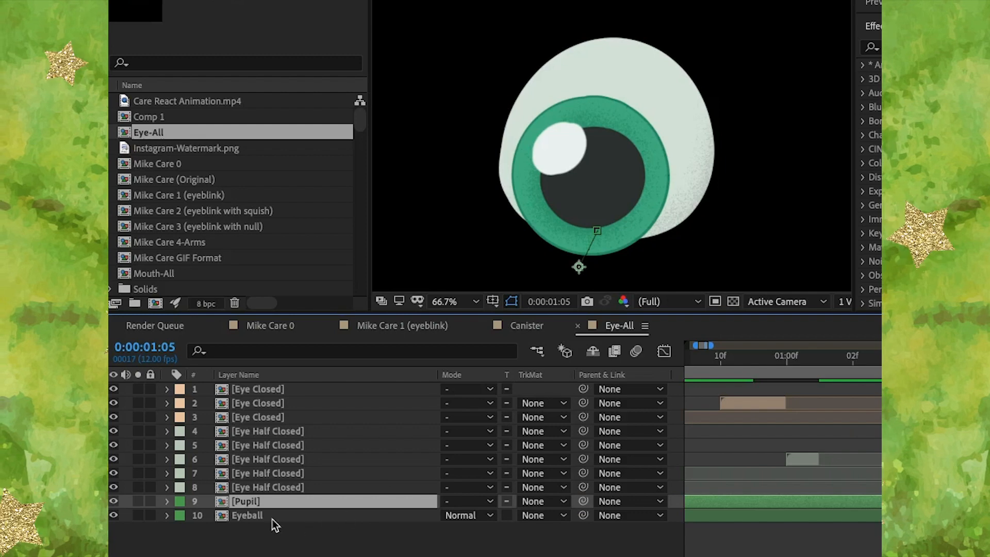
# - Duplicate Eyeball and set the Pupil layer's track matte to Alpha Matte 'Eyeball 2'
pyautogui.click(246, 516)
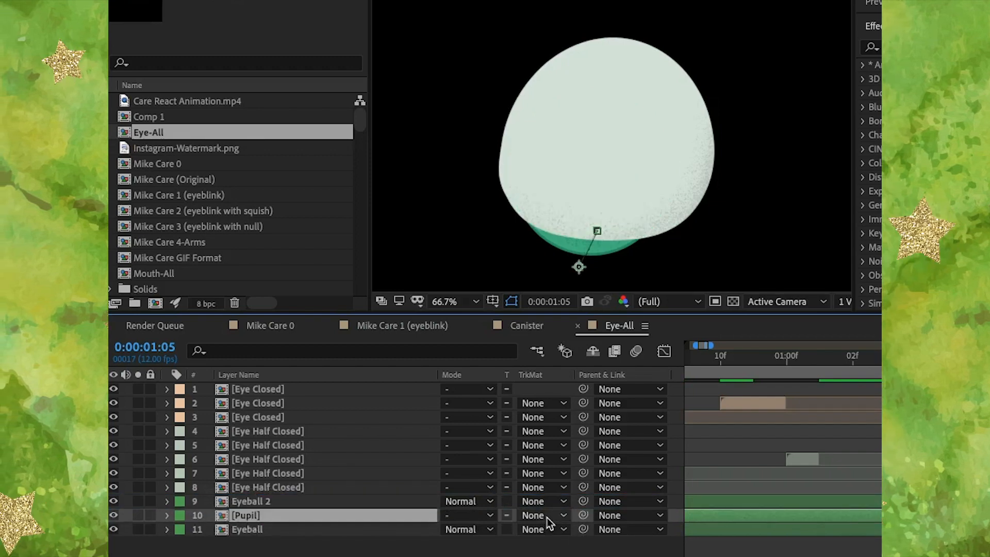
pyautogui.click(539, 516)
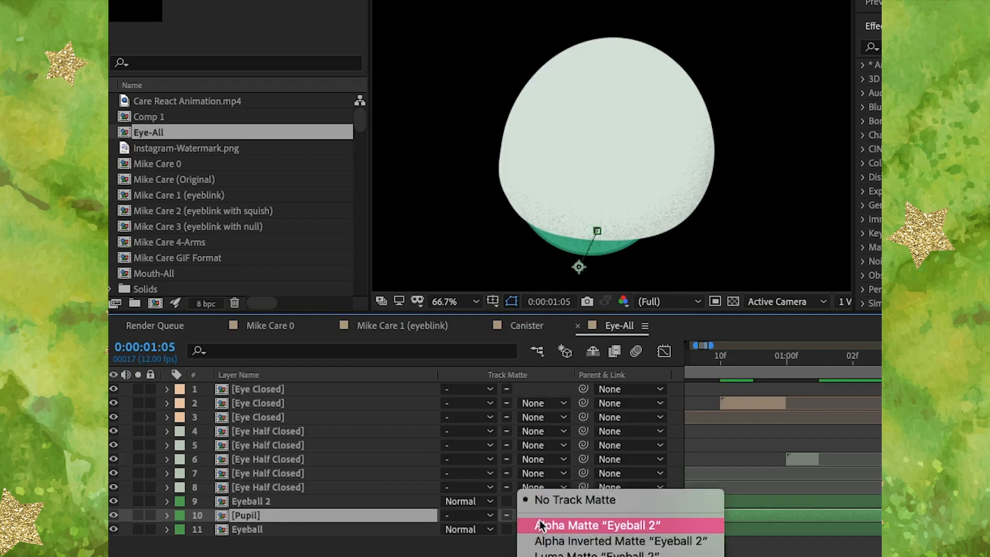
pyautogui.click(594, 525)
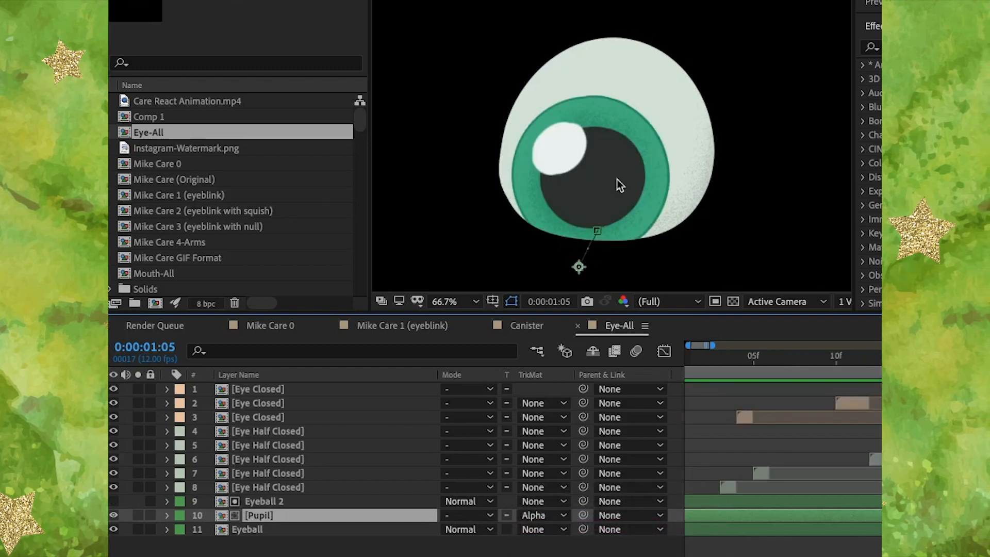
pyautogui.moveTo(682, 259)
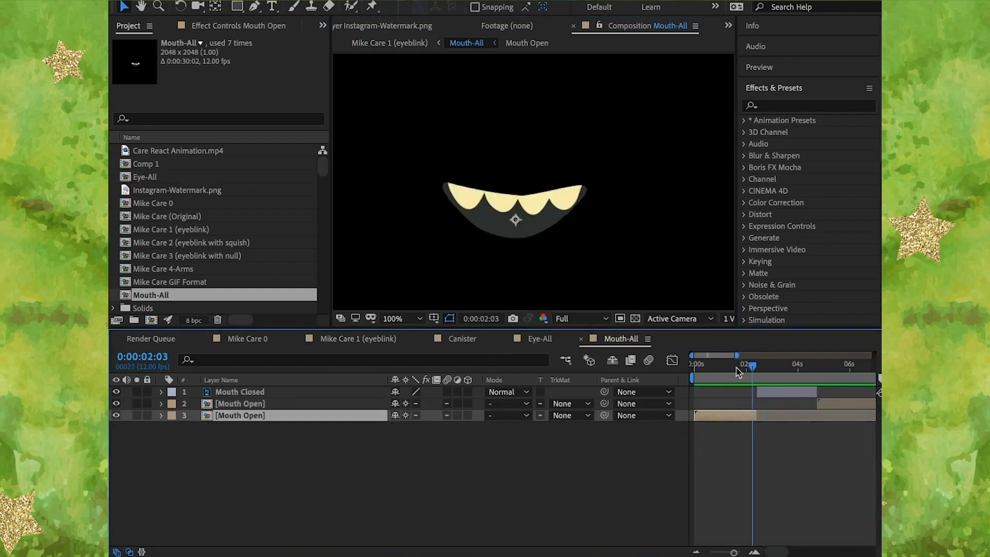
# - Scrub the Mouth-All timeline to watch Mouth Closed and Mouth Open alternate
pyautogui.moveTo(752, 365); pyautogui.dragTo(860, 365)
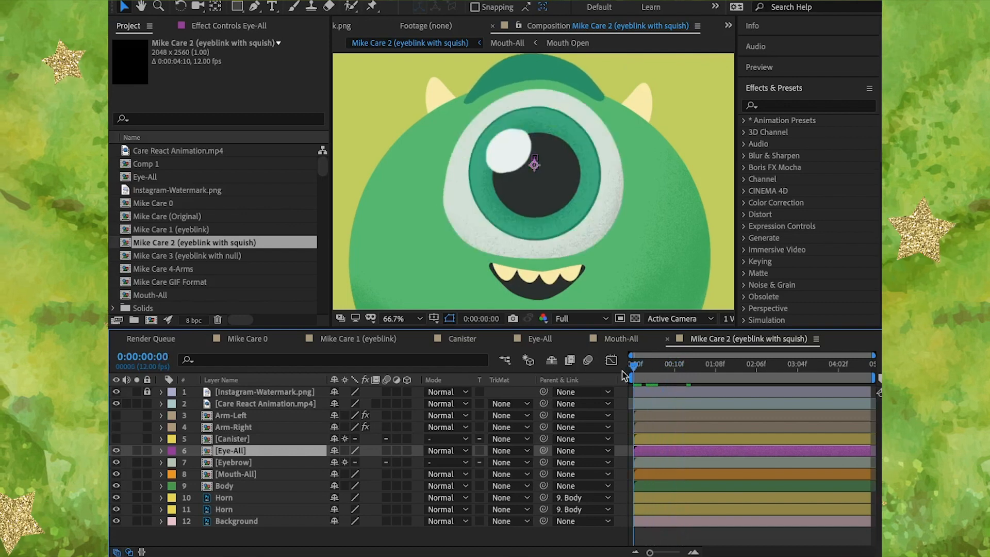
# - Reveal Eye-All's Scale keyframes and scrub to preview the eye squish during the blink
pyautogui.click(161, 451)
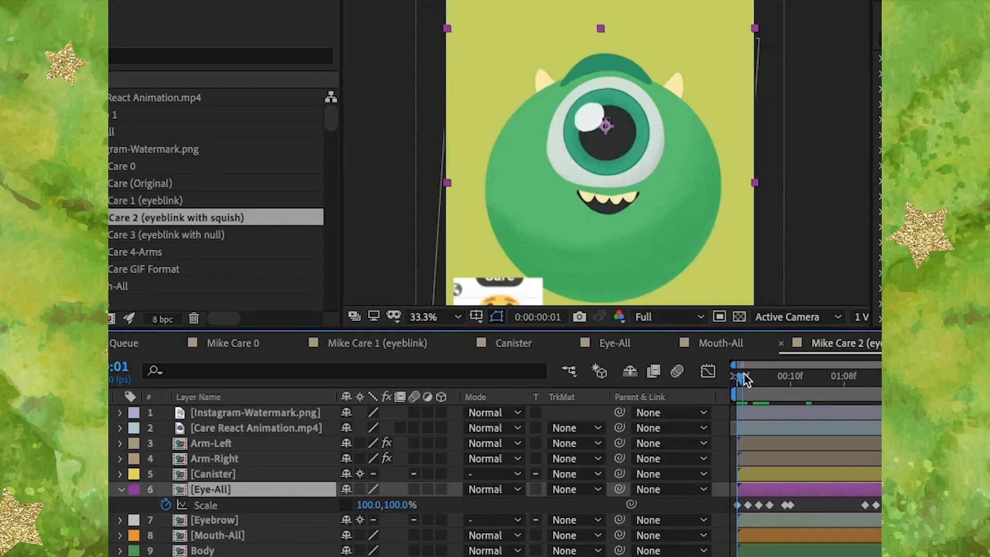
pyautogui.moveTo(736, 376); pyautogui.dragTo(758, 376)
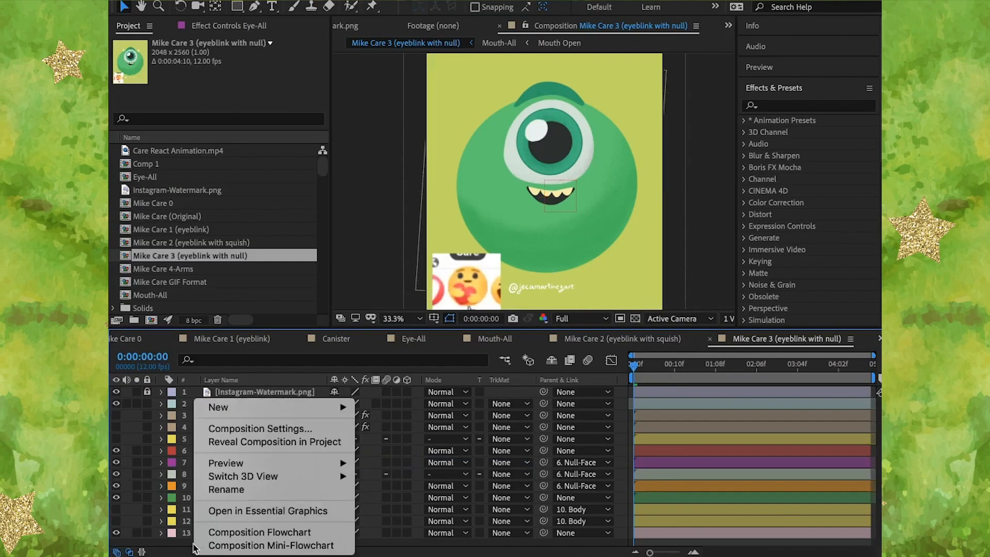
pyautogui.moveTo(218, 406)
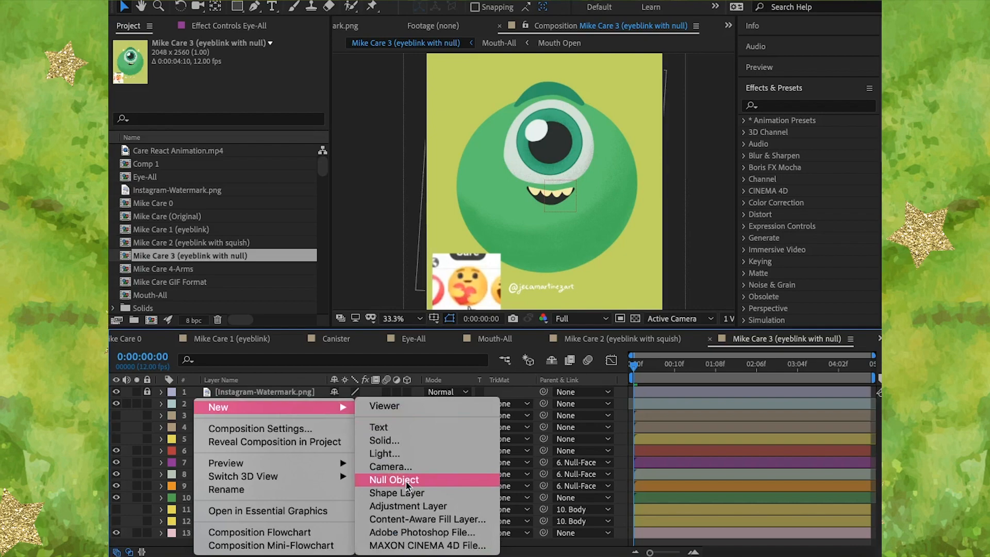
# - Add the Null-Face null with keyframed position and rotation, checking the face movement at early and late frames
pyautogui.click(393, 480)
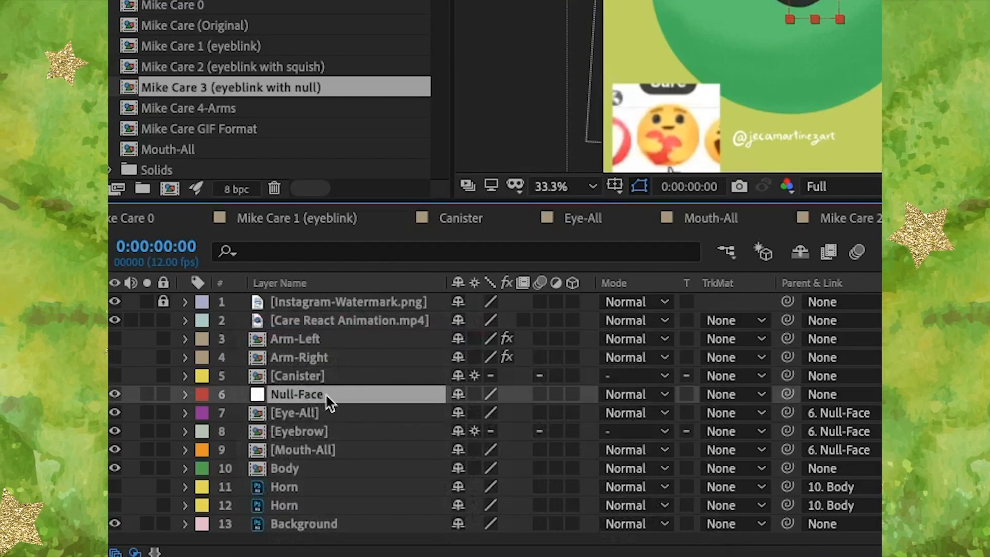
pyautogui.click(294, 413)
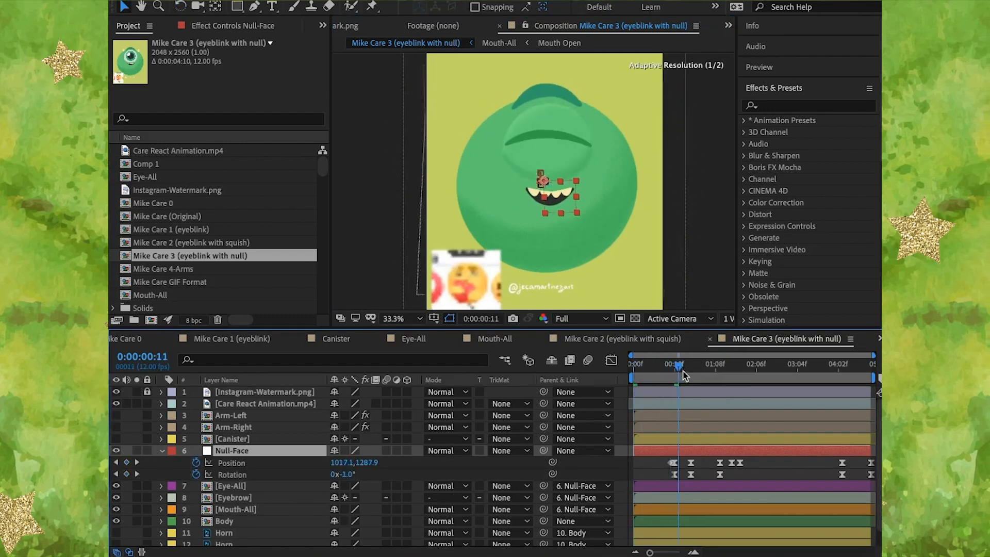
pyautogui.click(781, 364)
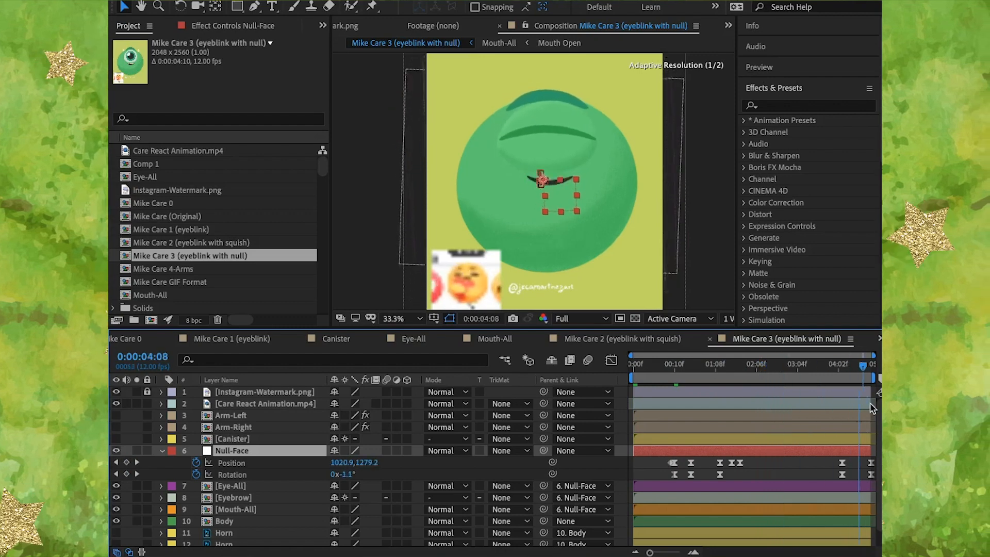
pyautogui.click(732, 365)
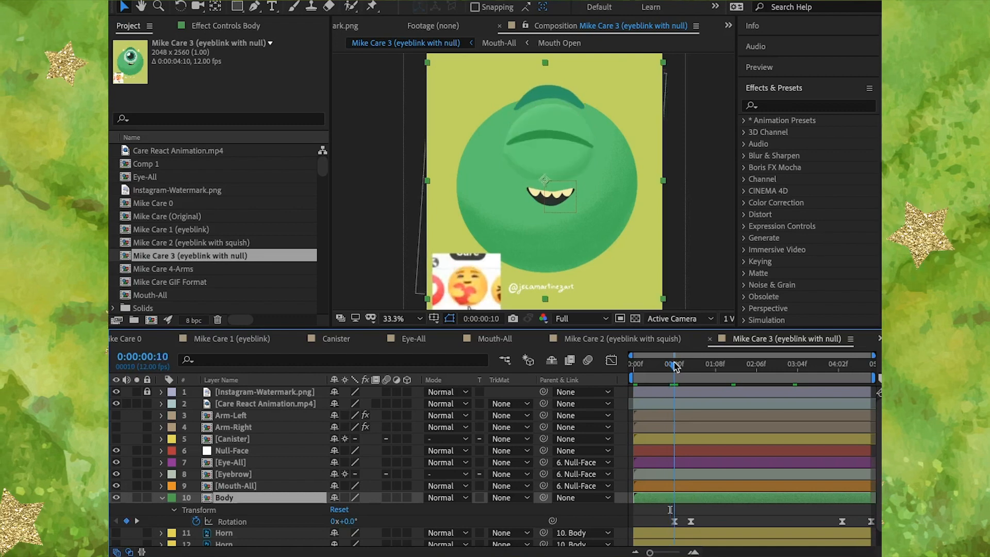
# - Scrub the Body layer's rotation sway and confirm both Horn layers are parented to Body
pyautogui.moveTo(674, 364); pyautogui.dragTo(694, 364)
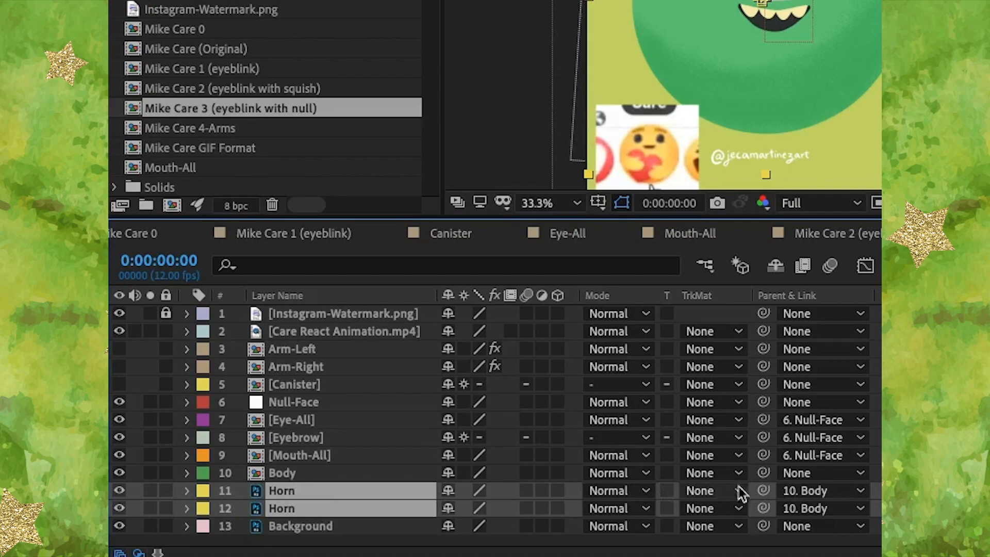
pyautogui.moveTo(765, 491); pyautogui.dragTo(378, 474)
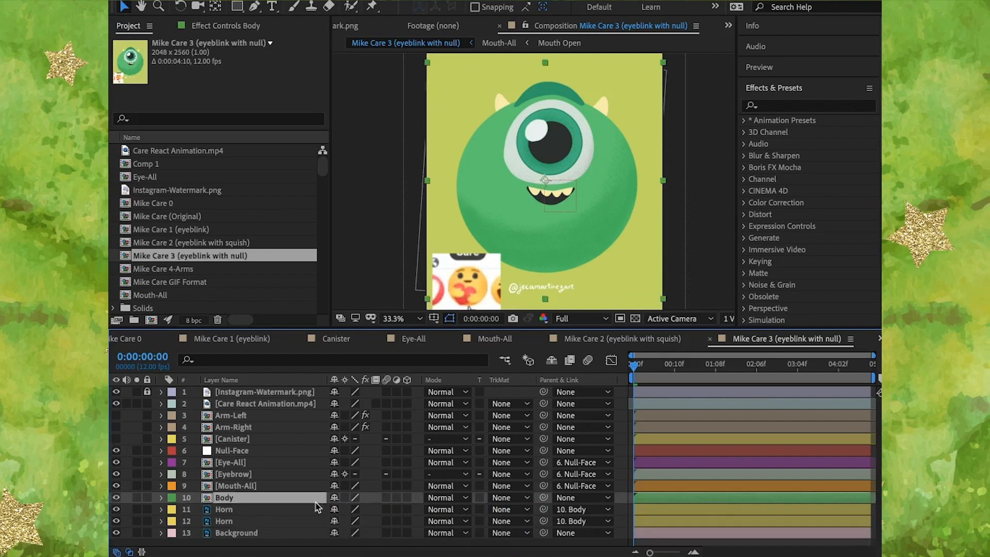
# - Step along the time ruler to compare the horns' keyframed position and rotation poses
pyautogui.click(717, 363)
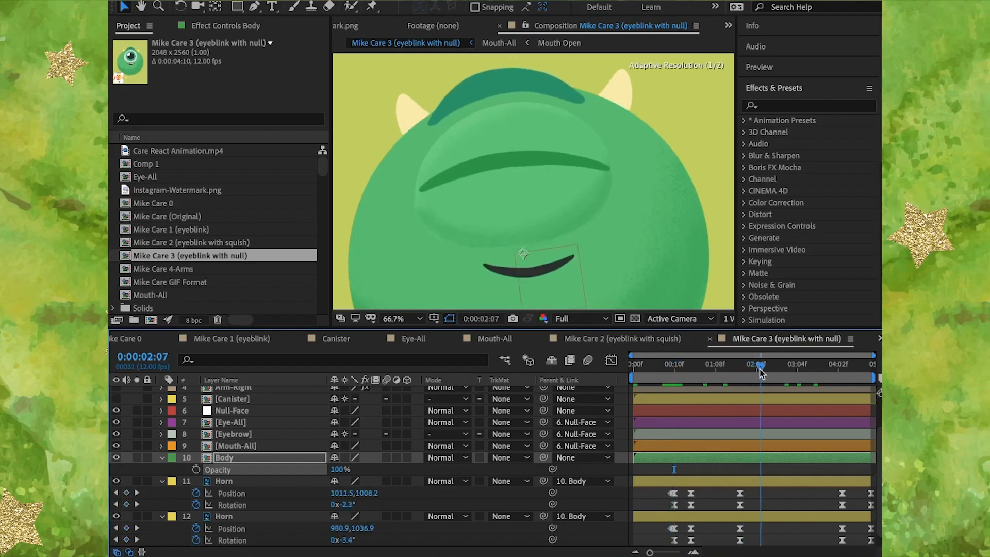
pyautogui.click(807, 364)
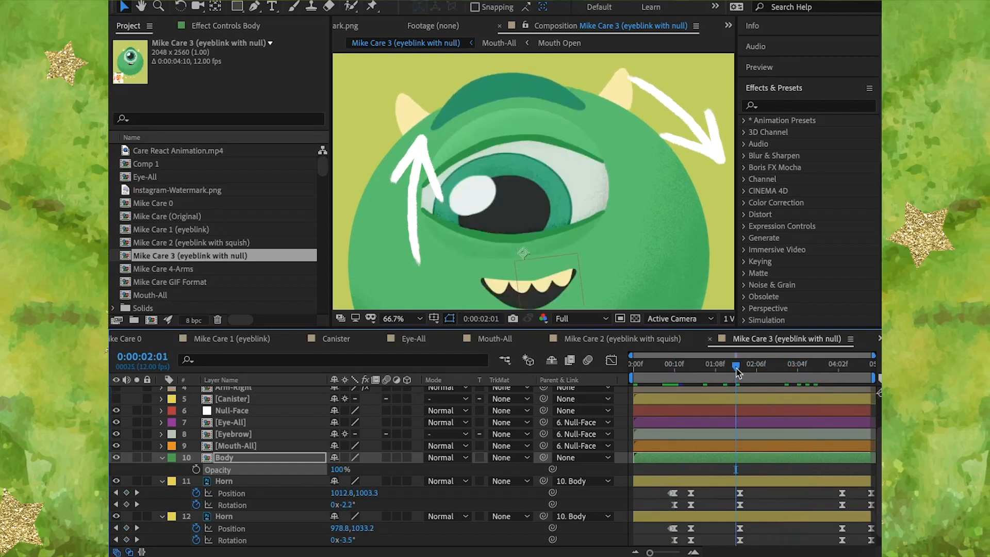
pyautogui.click(841, 364)
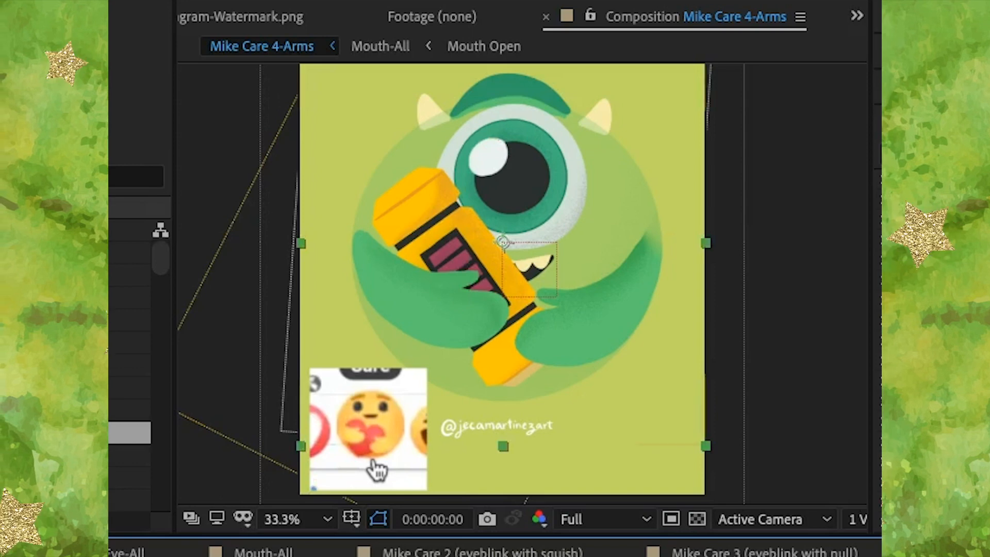
pyautogui.moveTo(464, 452)
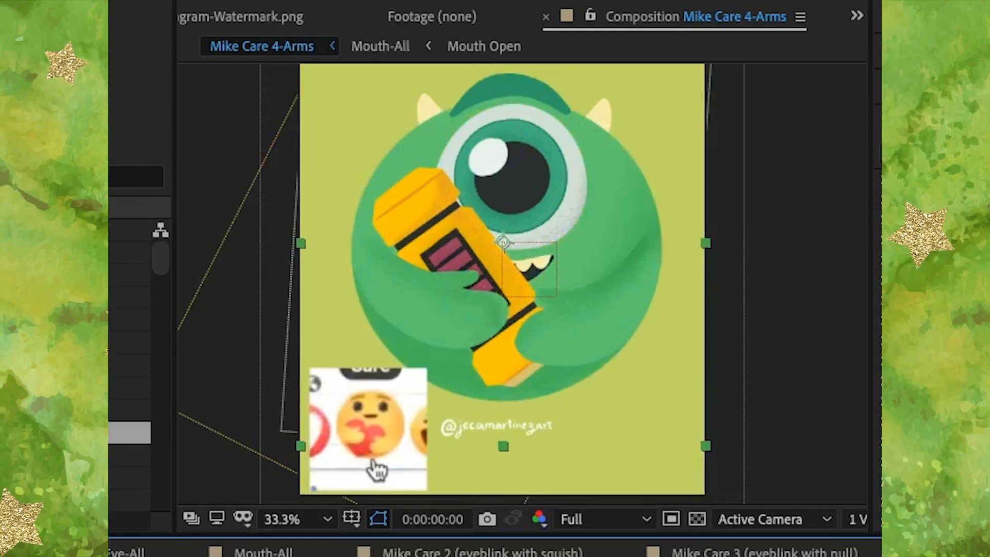
pyautogui.moveTo(458, 390)
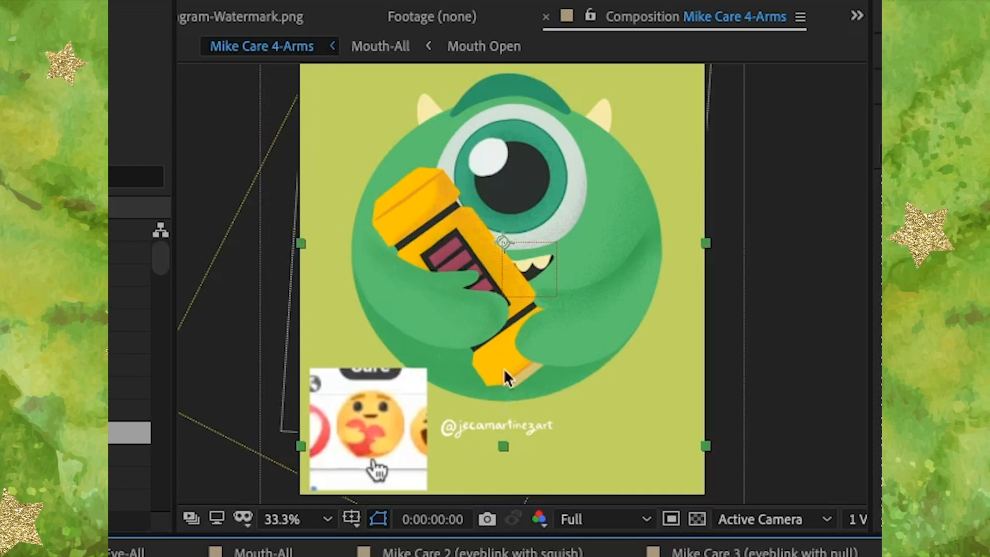
pyautogui.moveTo(395, 312)
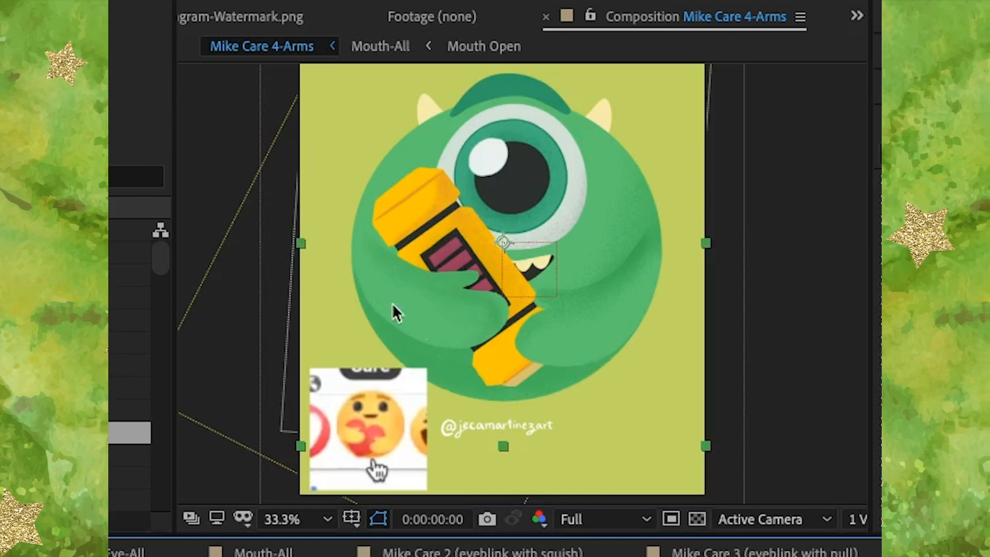
pyautogui.moveTo(527, 366)
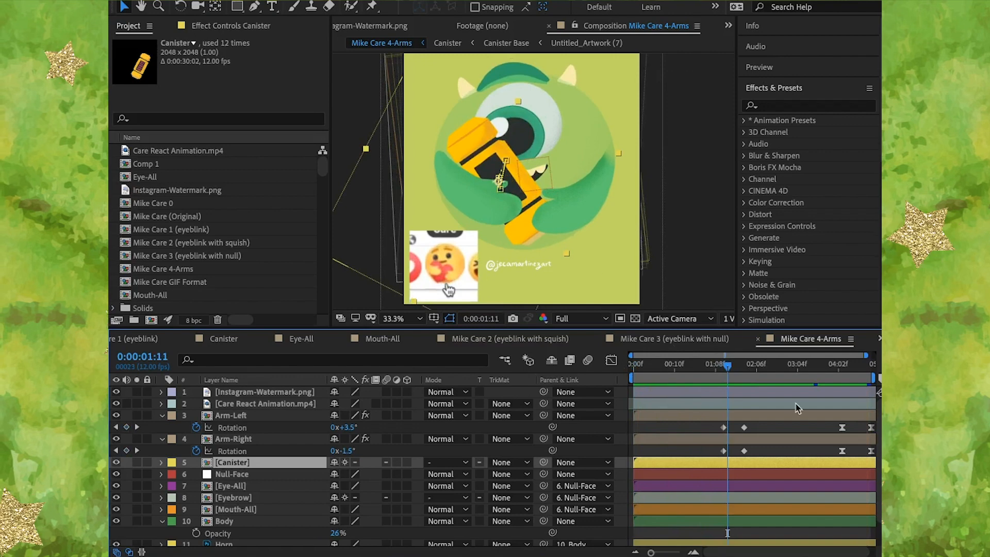
# - Move the time indicator to review the arms' rotation keyframes with Body at 26% opacity
pyautogui.click(736, 364)
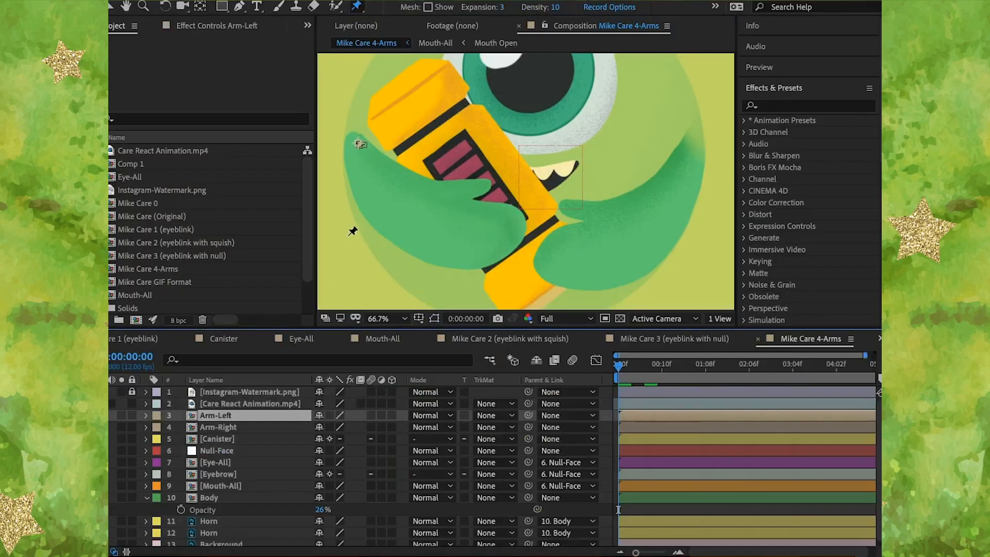
# - Place puppet pins on the arms, bend the right arm's hand inward into new poses, and scrub the result
pyautogui.click(145, 414)
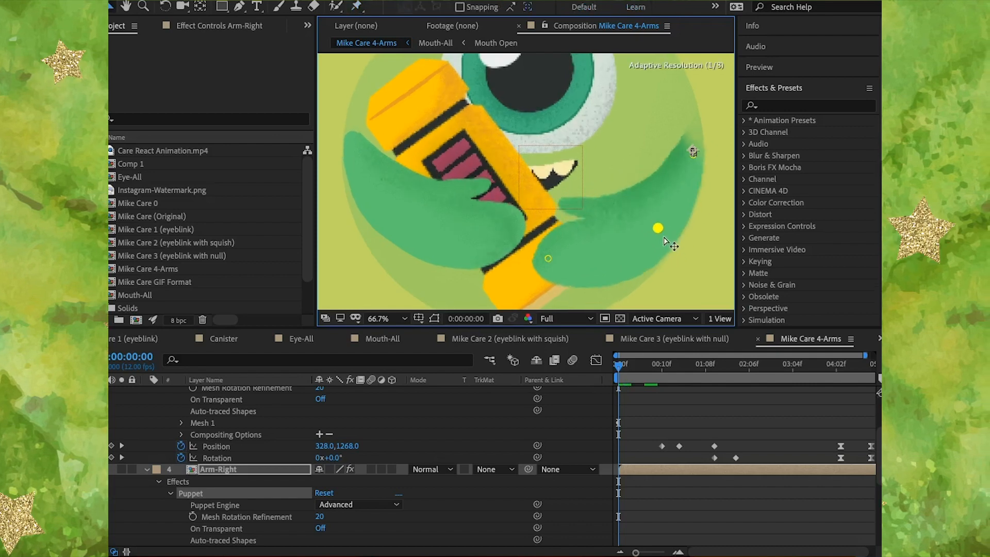
pyautogui.moveTo(658, 228); pyautogui.dragTo(546, 253)
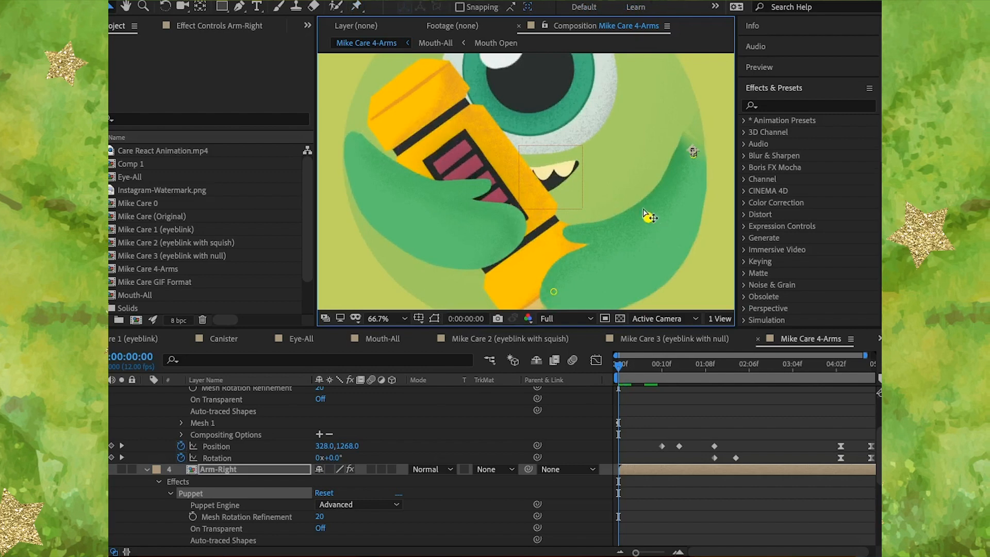
pyautogui.moveTo(553, 291); pyautogui.dragTo(537, 227)
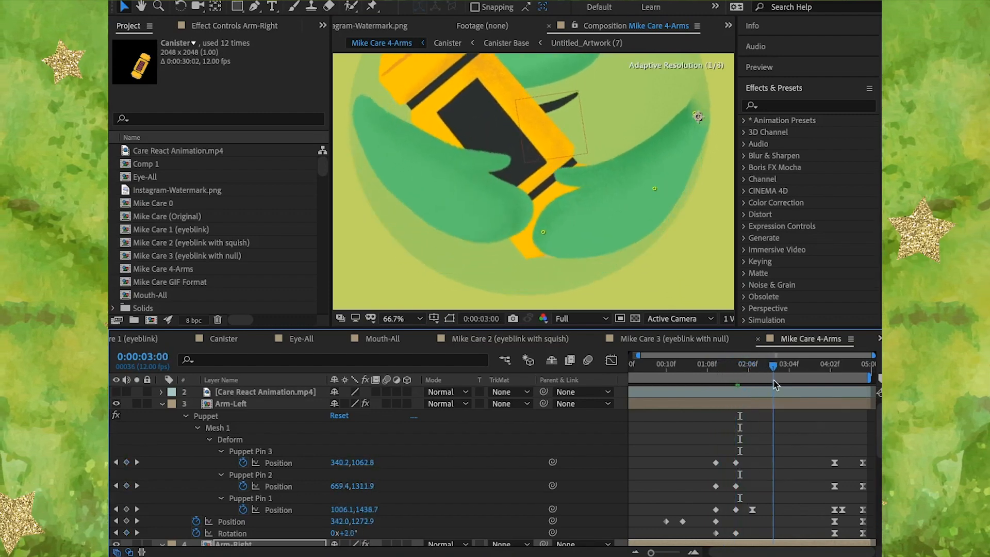
pyautogui.moveTo(774, 373); pyautogui.dragTo(827, 373)
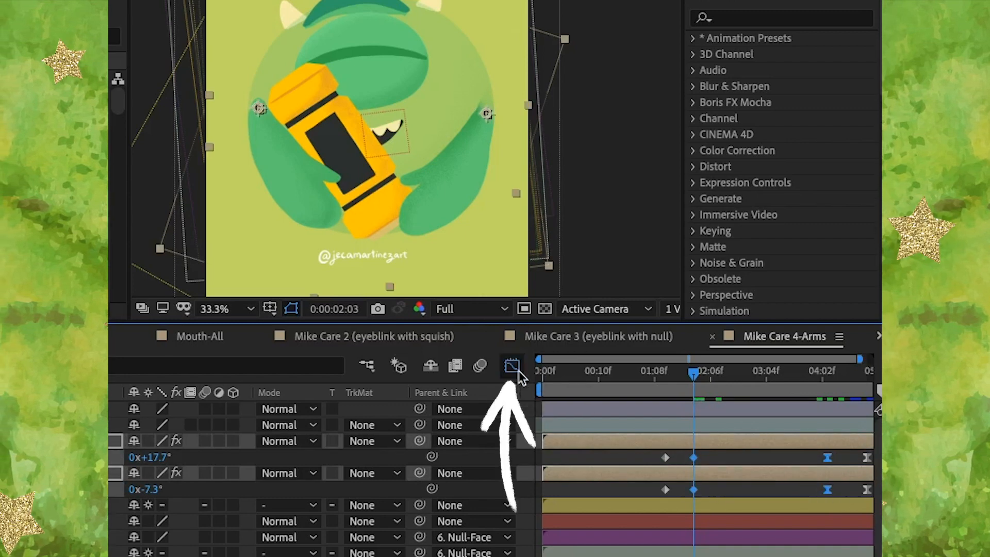
# - Soften the arms' rotation curves in the Graph Editor, then scrub to compare the hugging poses
pyautogui.click(512, 366)
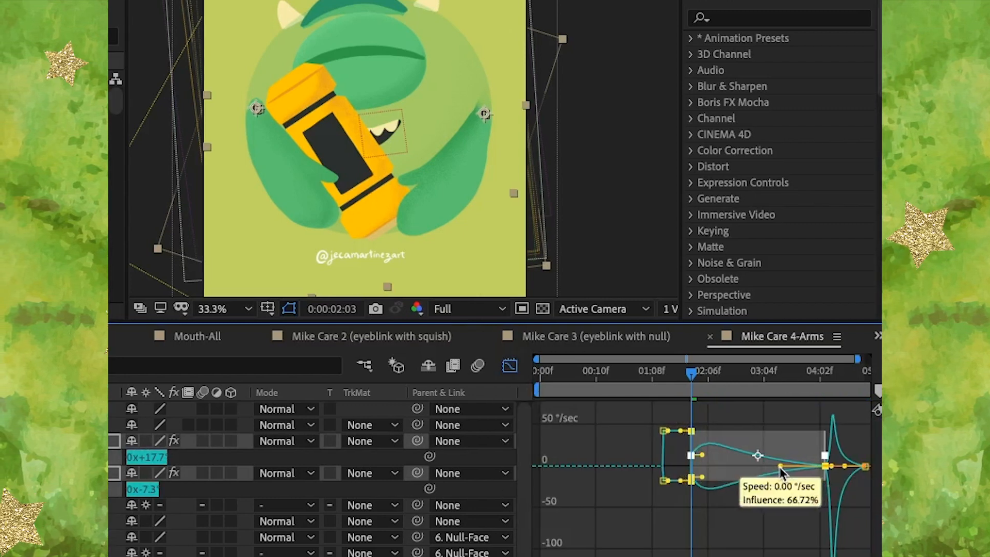
pyautogui.moveTo(779, 470); pyautogui.dragTo(774, 477)
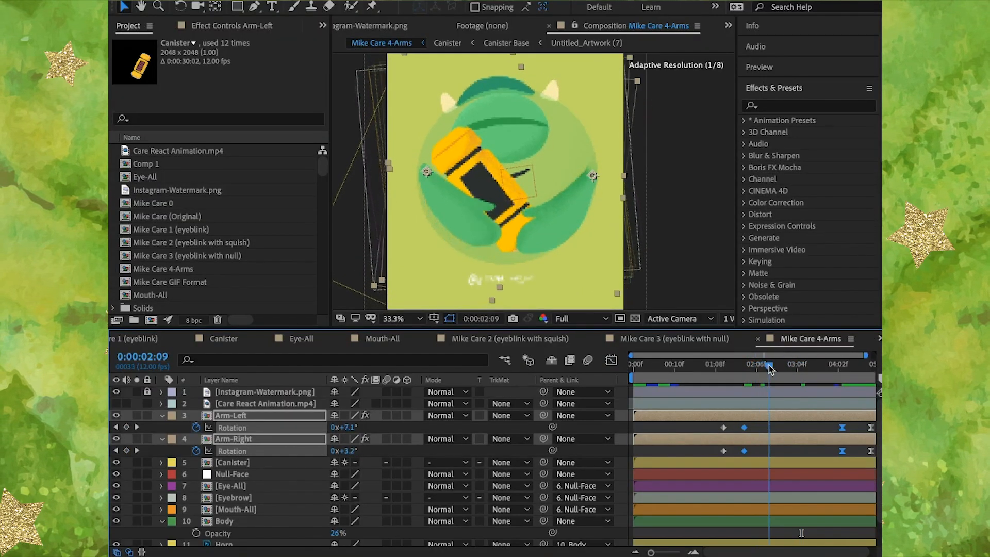
pyautogui.click(803, 364)
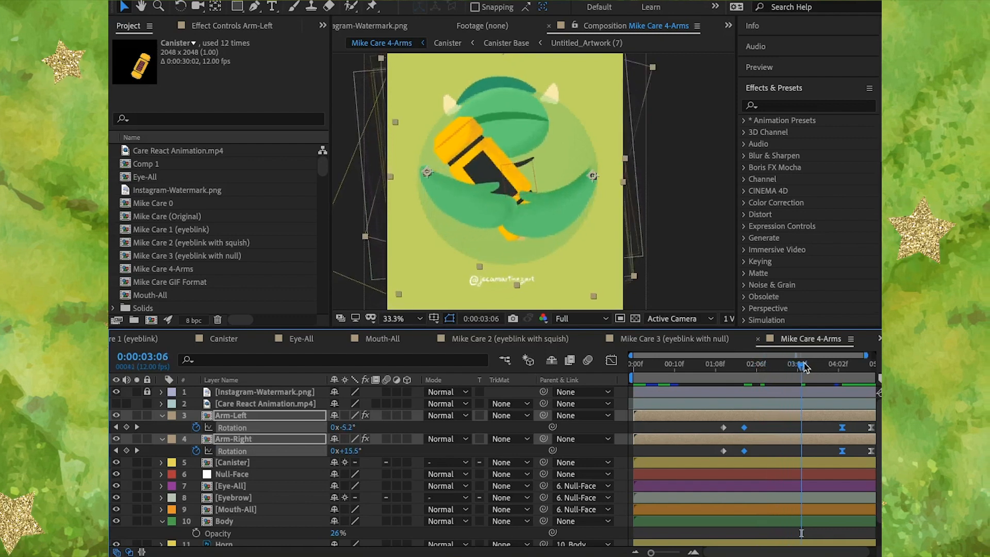
pyautogui.click(842, 363)
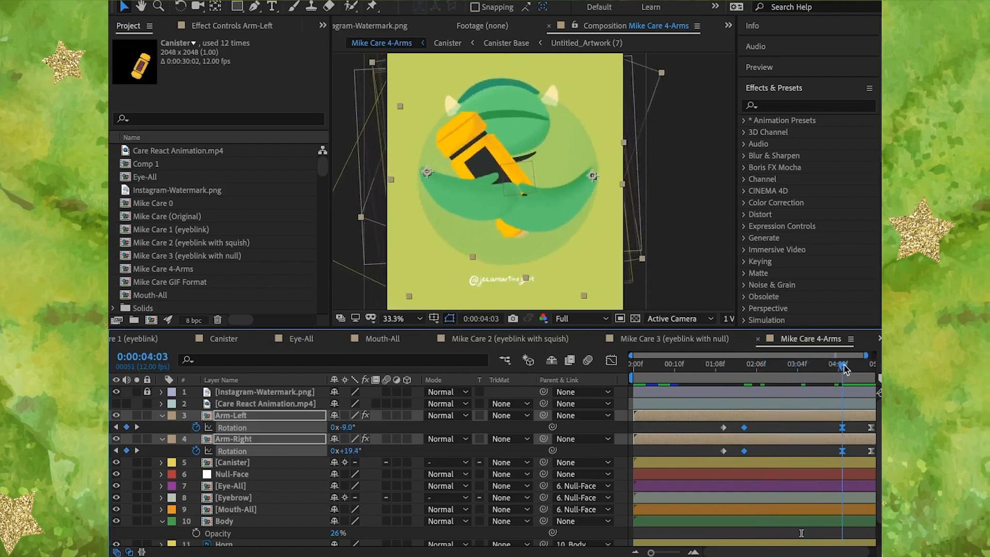
pyautogui.click(843, 364)
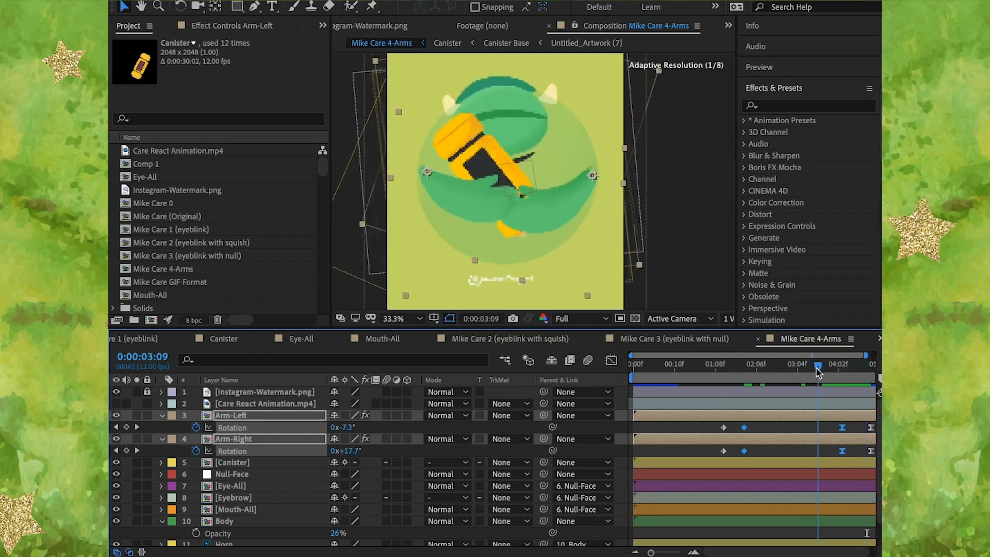
pyautogui.click(447, 43)
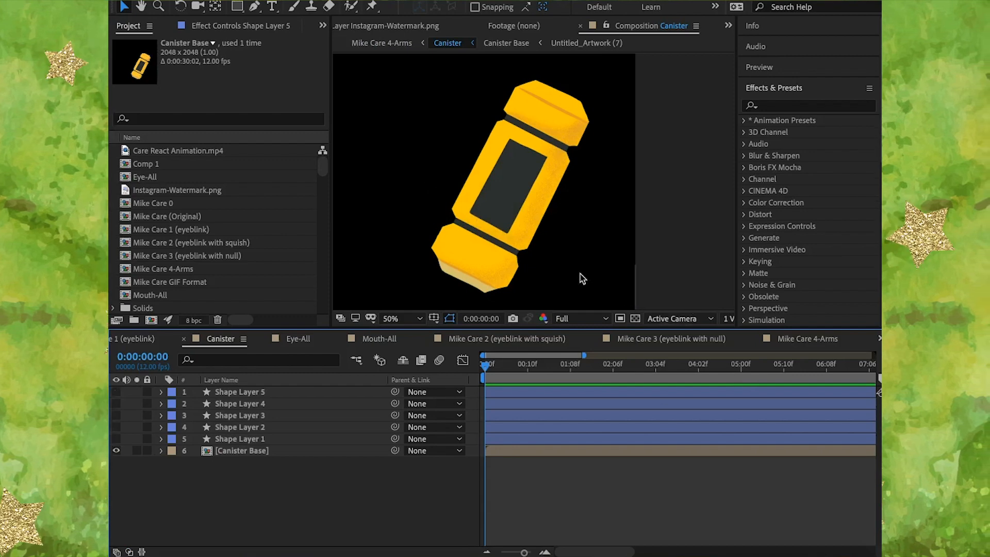
pyautogui.moveTo(574, 281)
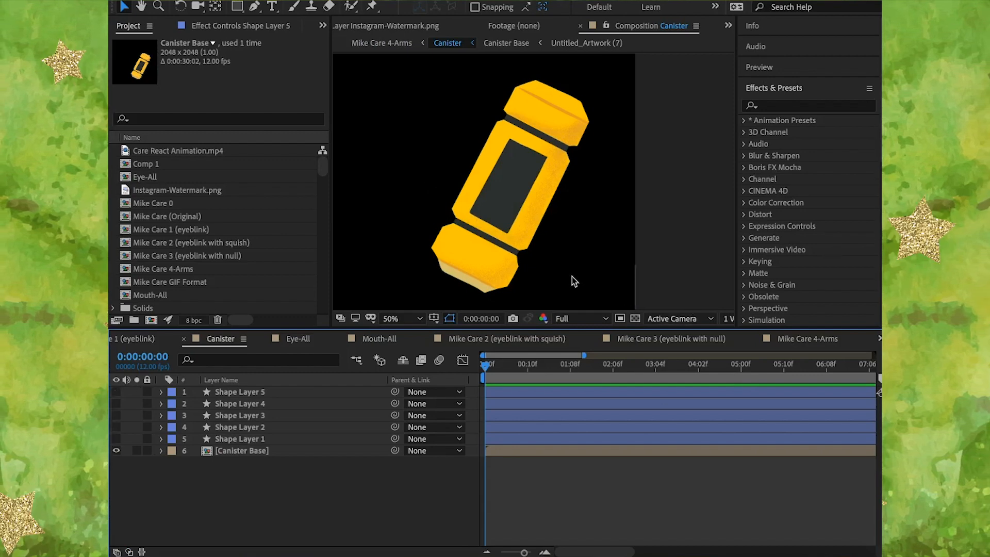
pyautogui.moveTo(253, 453)
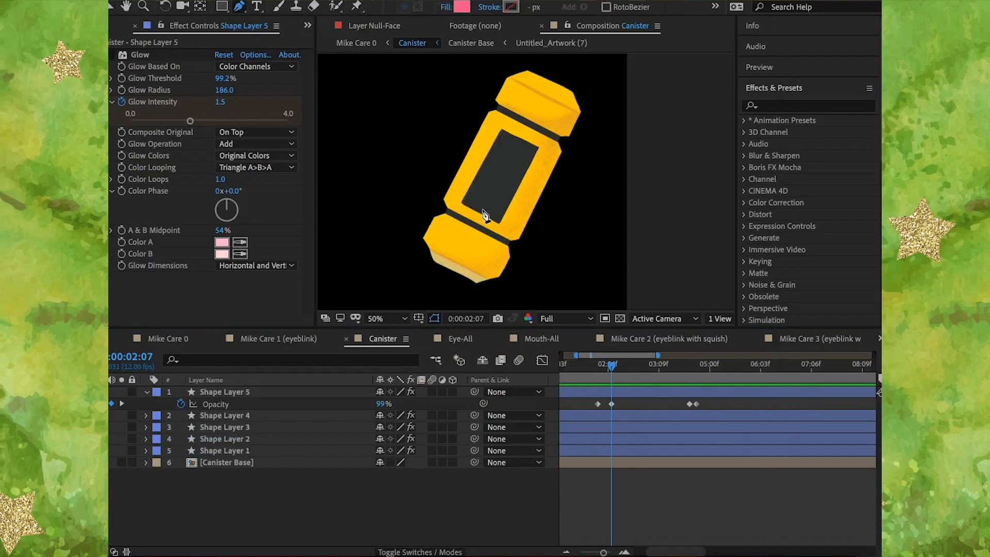
# - Enter the Canister precomp and select Shape Layer 5, the bottom pink bar, for its opacity fade-in
pyautogui.click(375, 318)
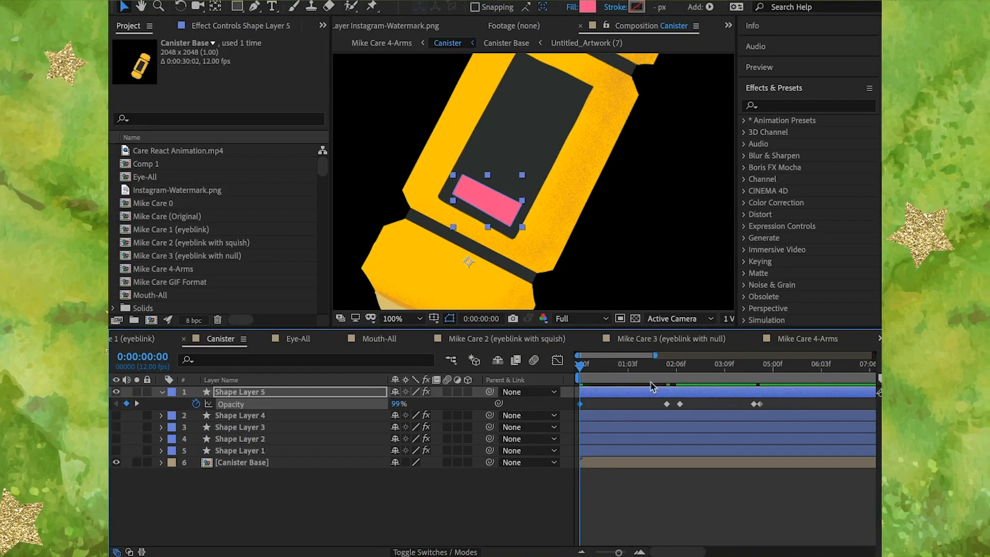
pyautogui.click(667, 364)
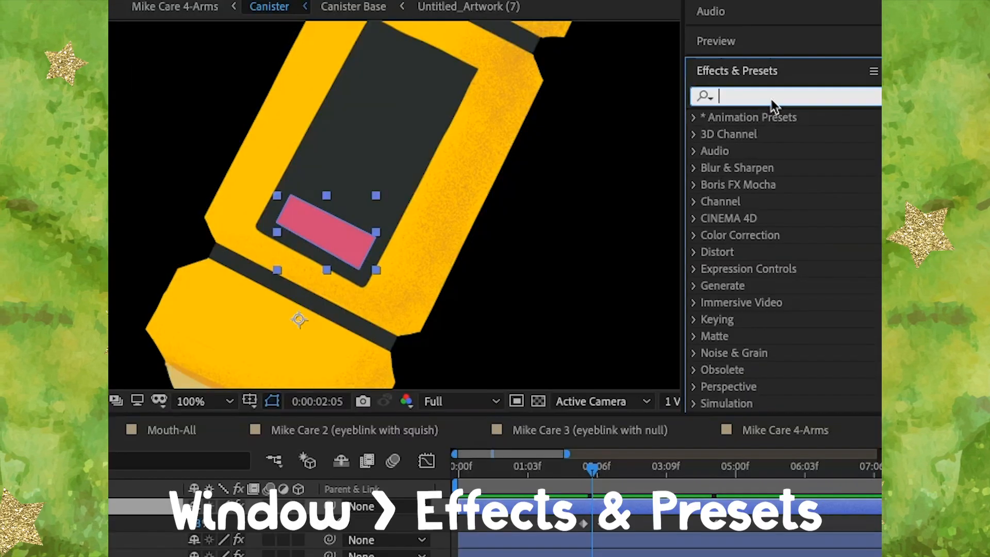
# - Apply Glow to Shape Layer 5 with intensity keyframed from 0 to 1.5, previewing the rise
pyautogui.write('glow')
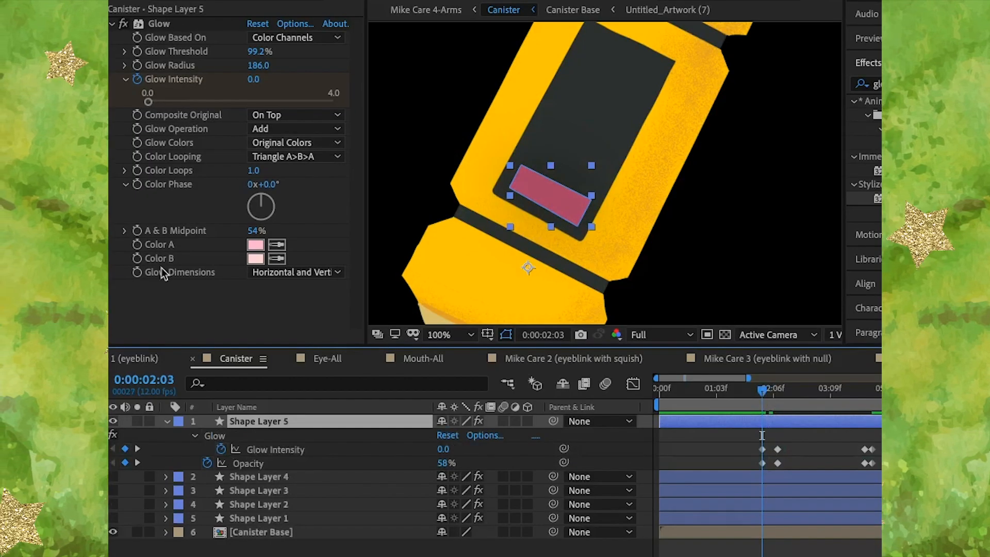
pyautogui.moveTo(202, 146)
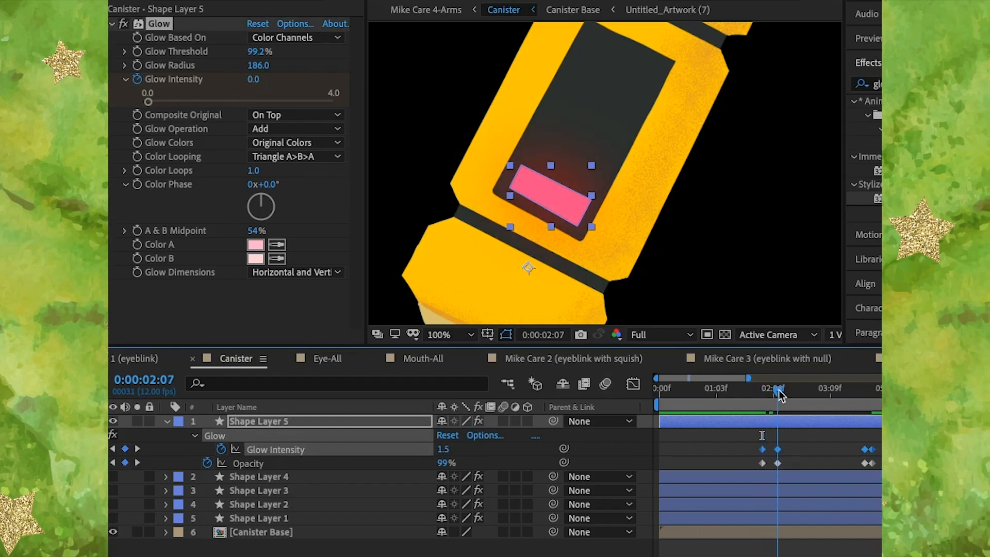
pyautogui.moveTo(782, 392); pyautogui.dragTo(772, 391)
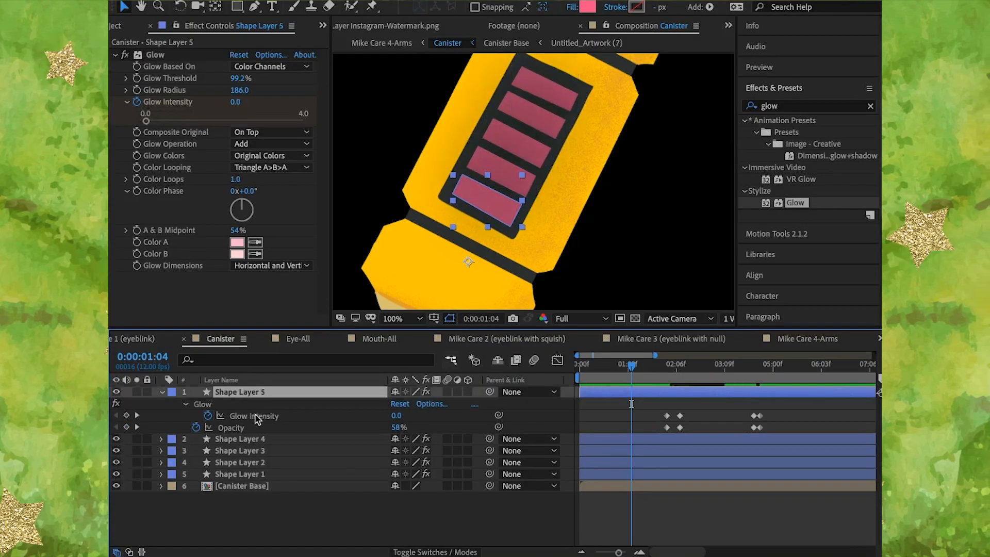
pyautogui.moveTo(307, 408)
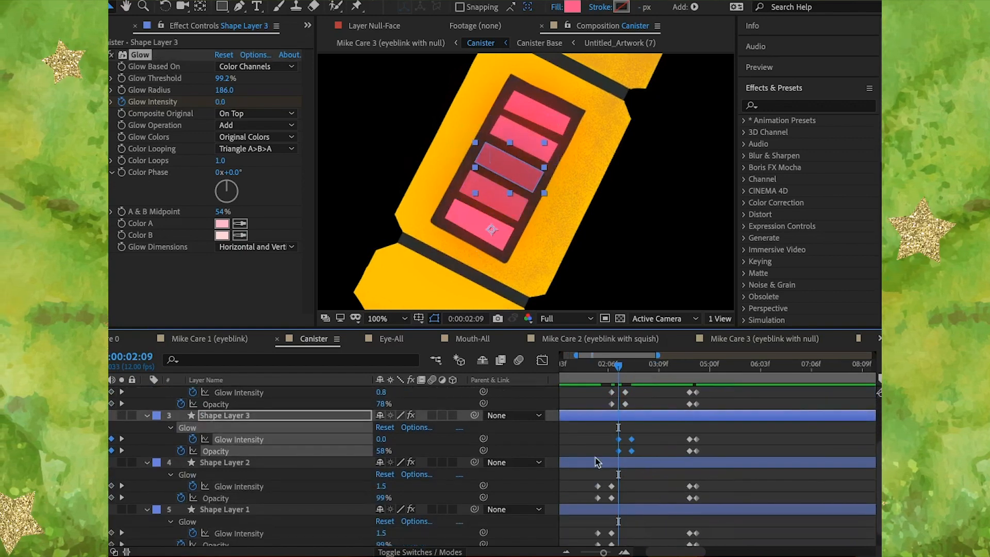
# - Select the next pink bar's Glow and Opacity keyframes to offset its timing later
pyautogui.click(224, 462)
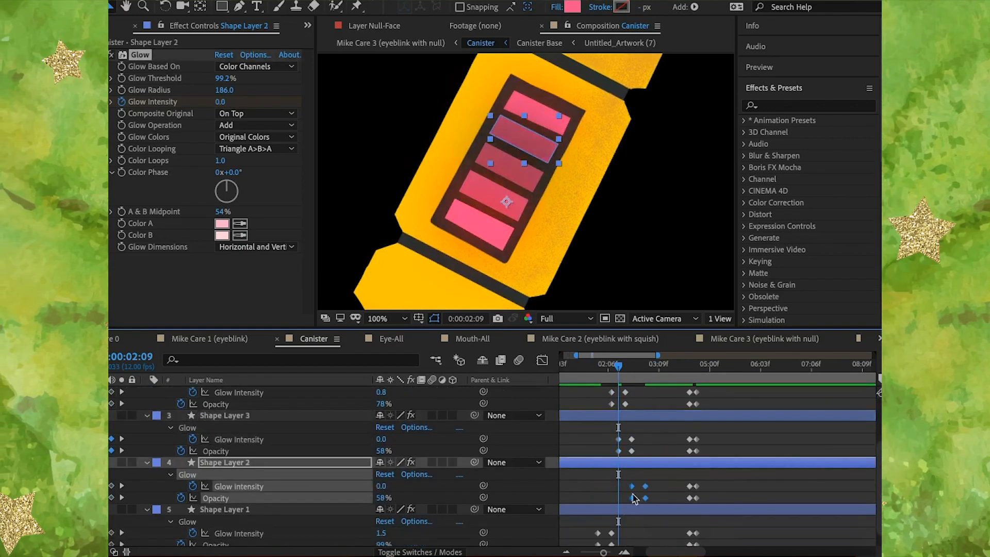